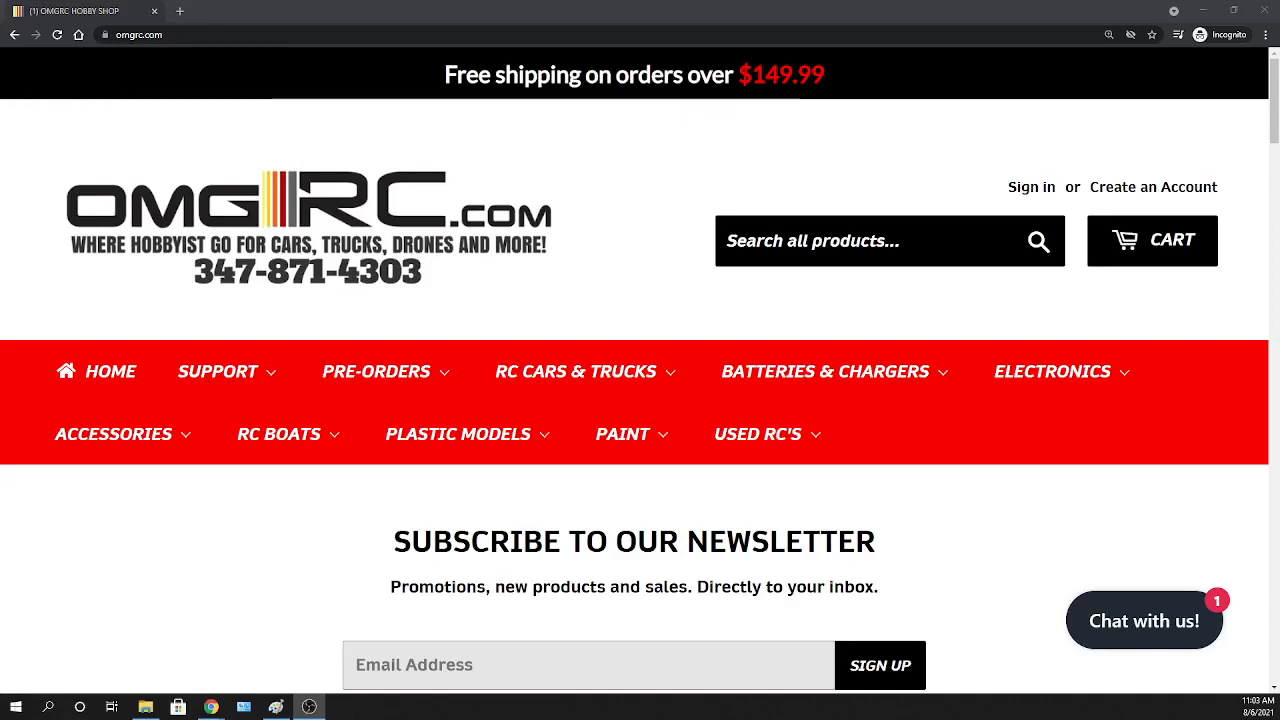
pyautogui.moveTo(629, 543)
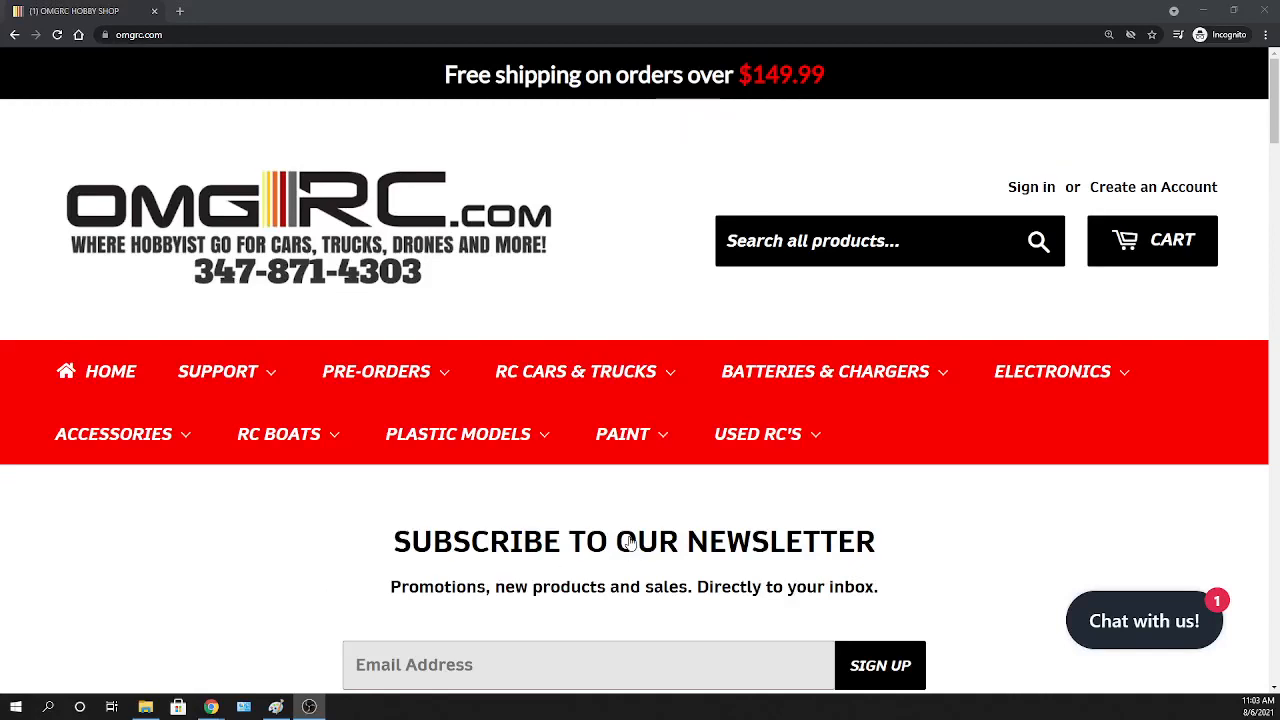
# Open the PRE-ORDERS category from OMGRC's red navigation bar
pyautogui.click(623, 433)
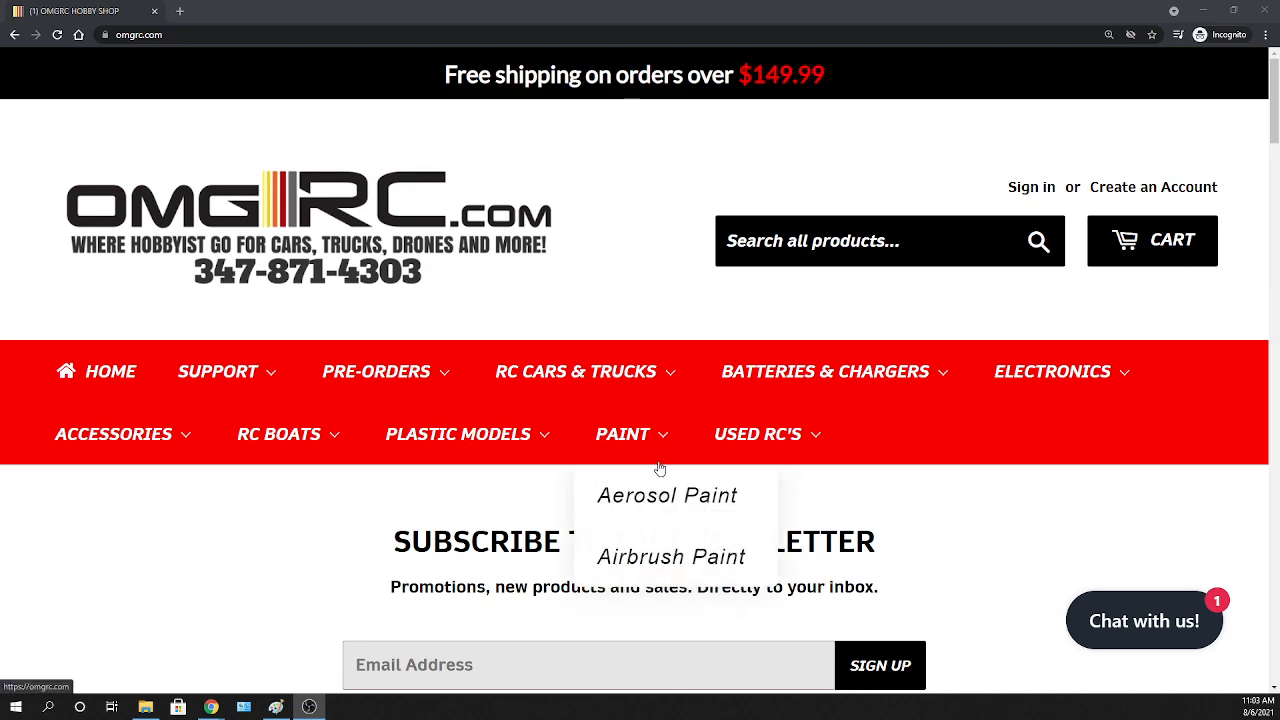
pyautogui.scroll(-3)
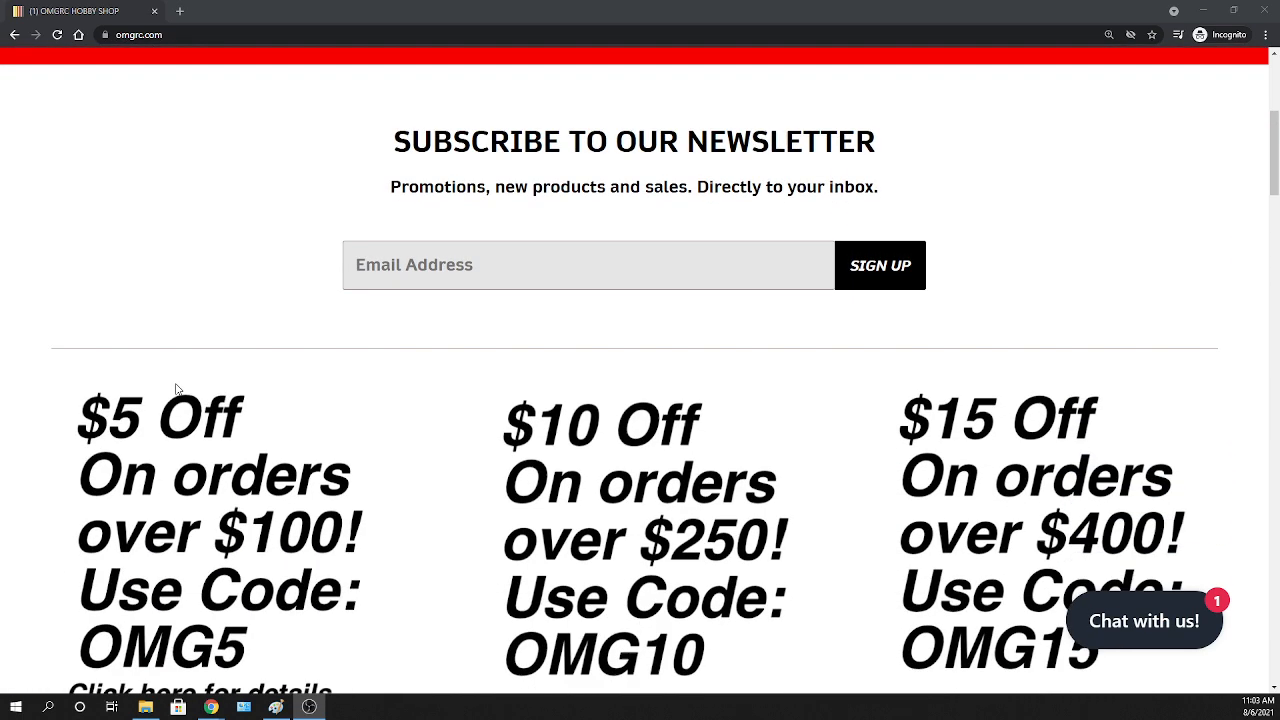
pyautogui.scroll(-3)
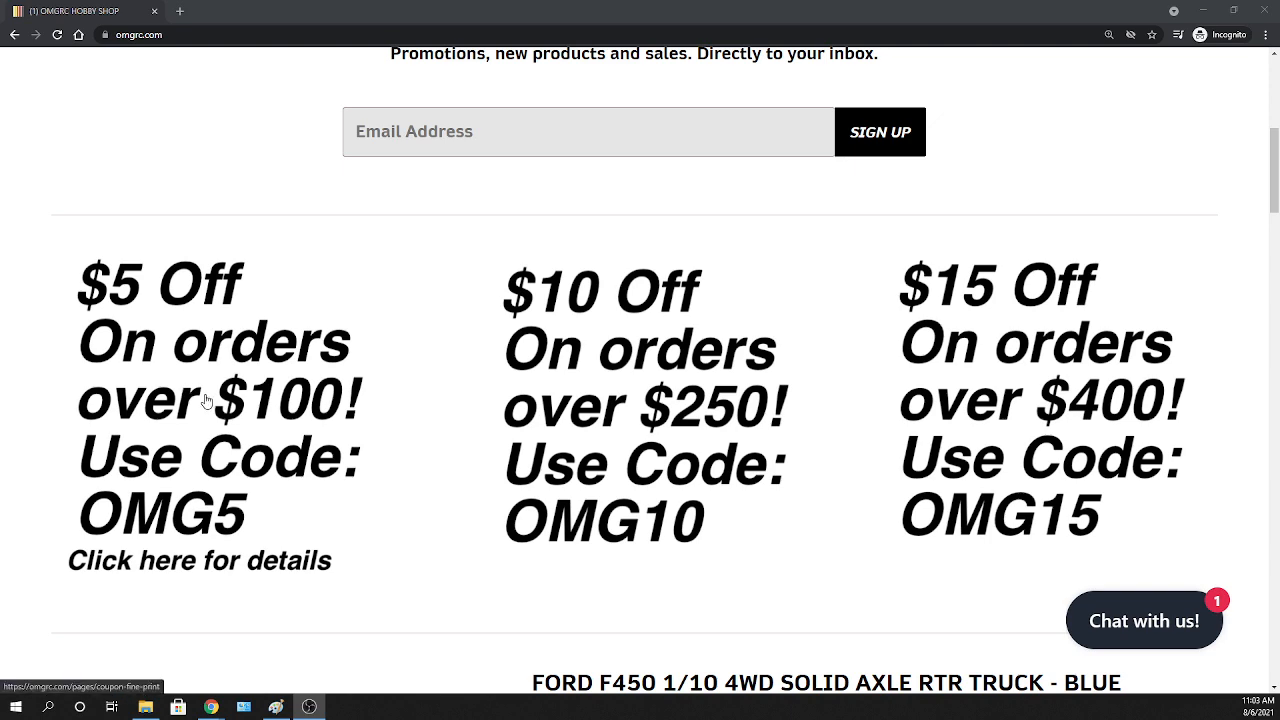
pyautogui.scroll(3)
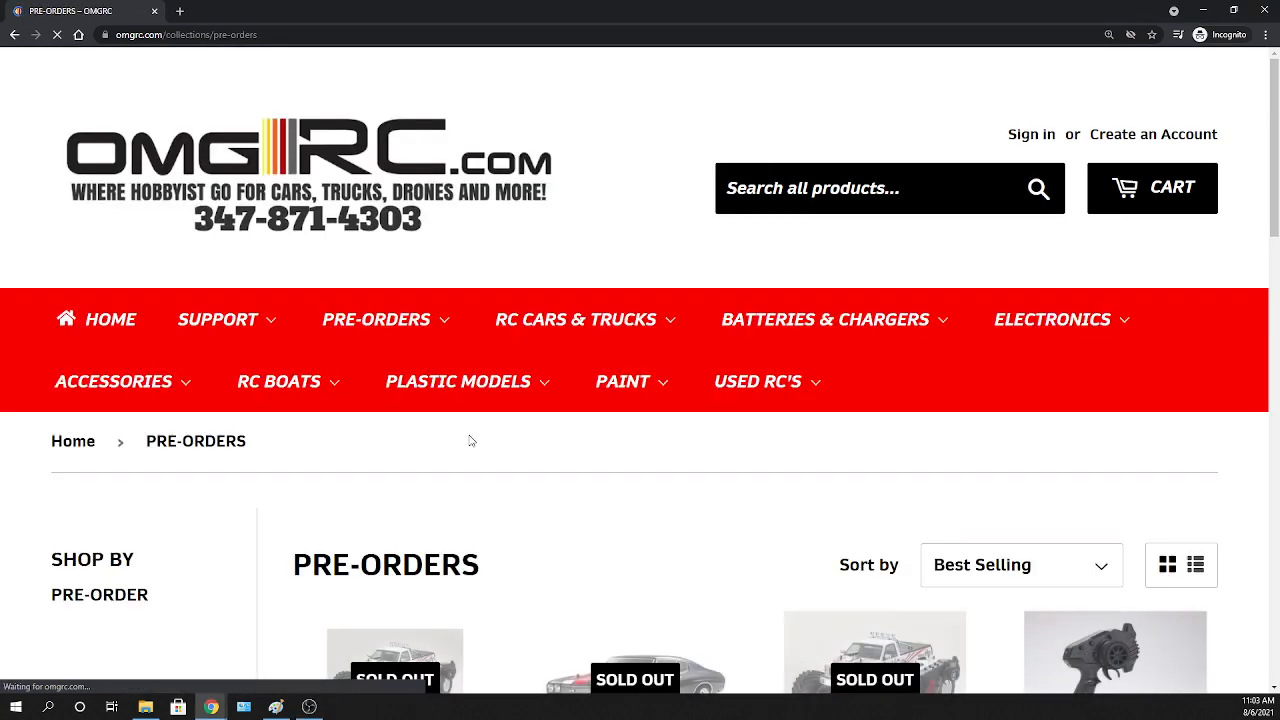
# Open the JT4 1/10 4x4 RTR Scale Rock Crawler Yellow / White product, priced $479.99
pyautogui.scroll(-3)
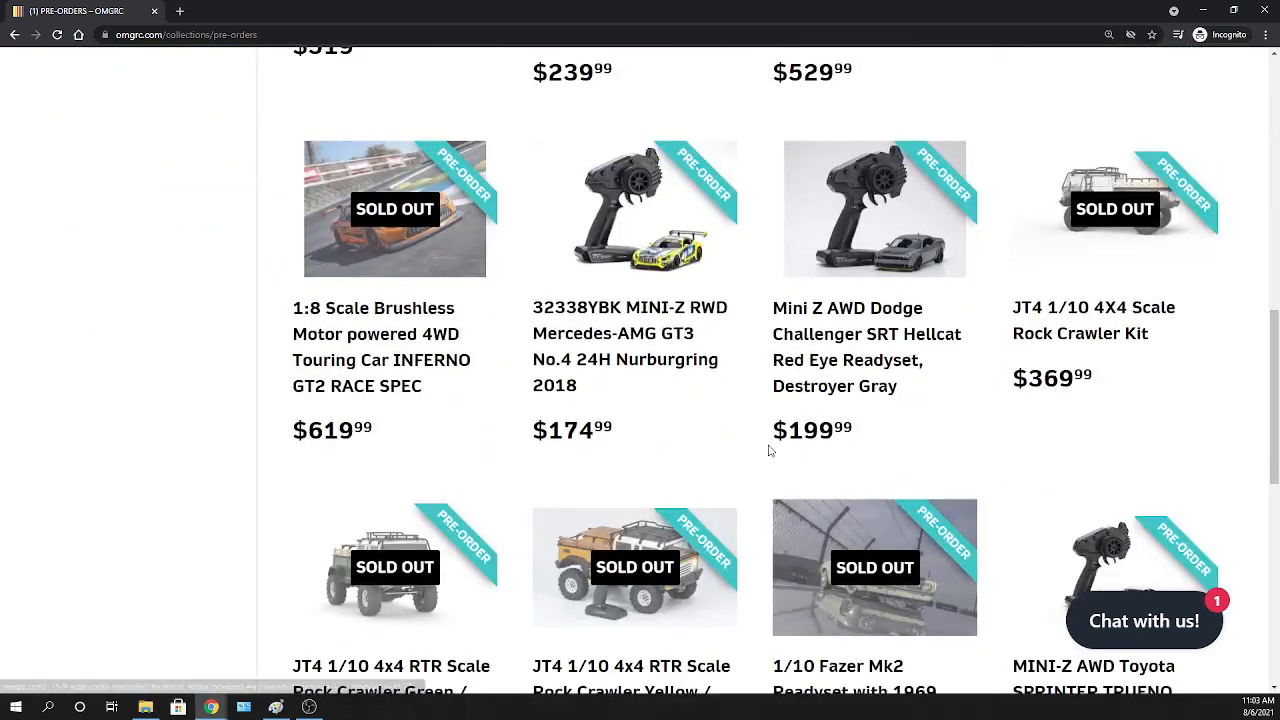
pyautogui.moveTo(1043, 248)
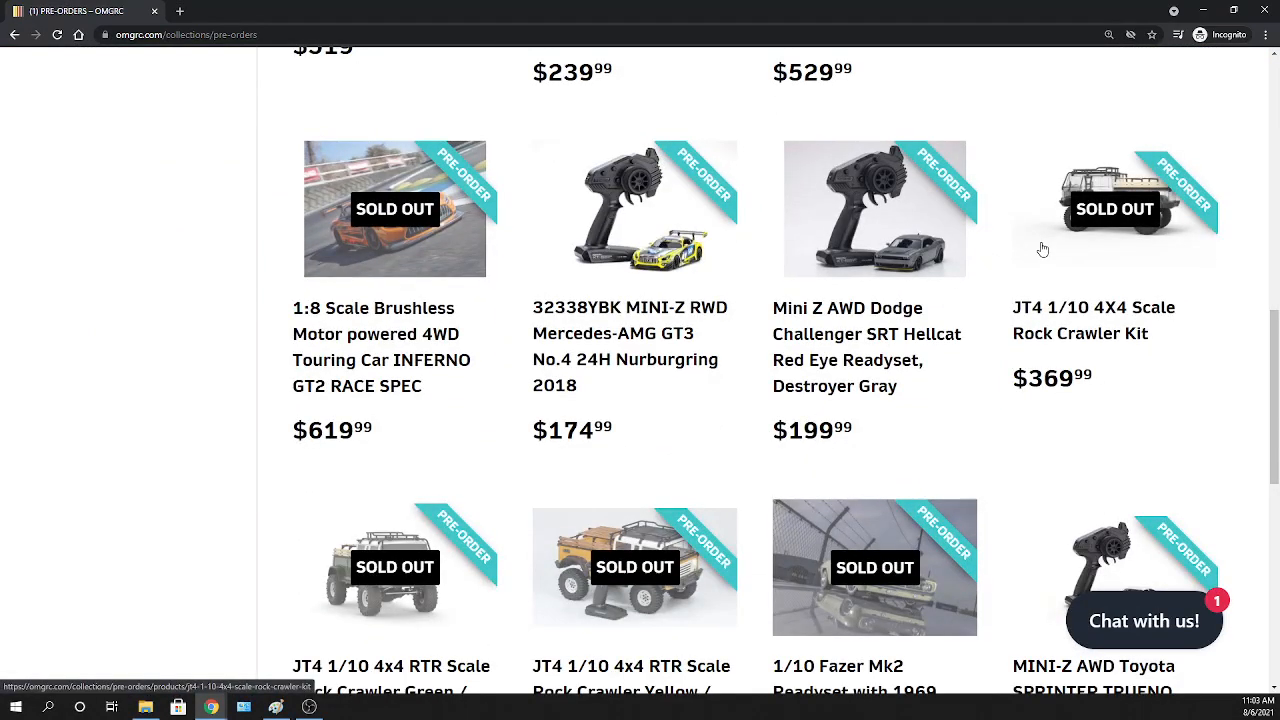
pyautogui.moveTo(1081, 371)
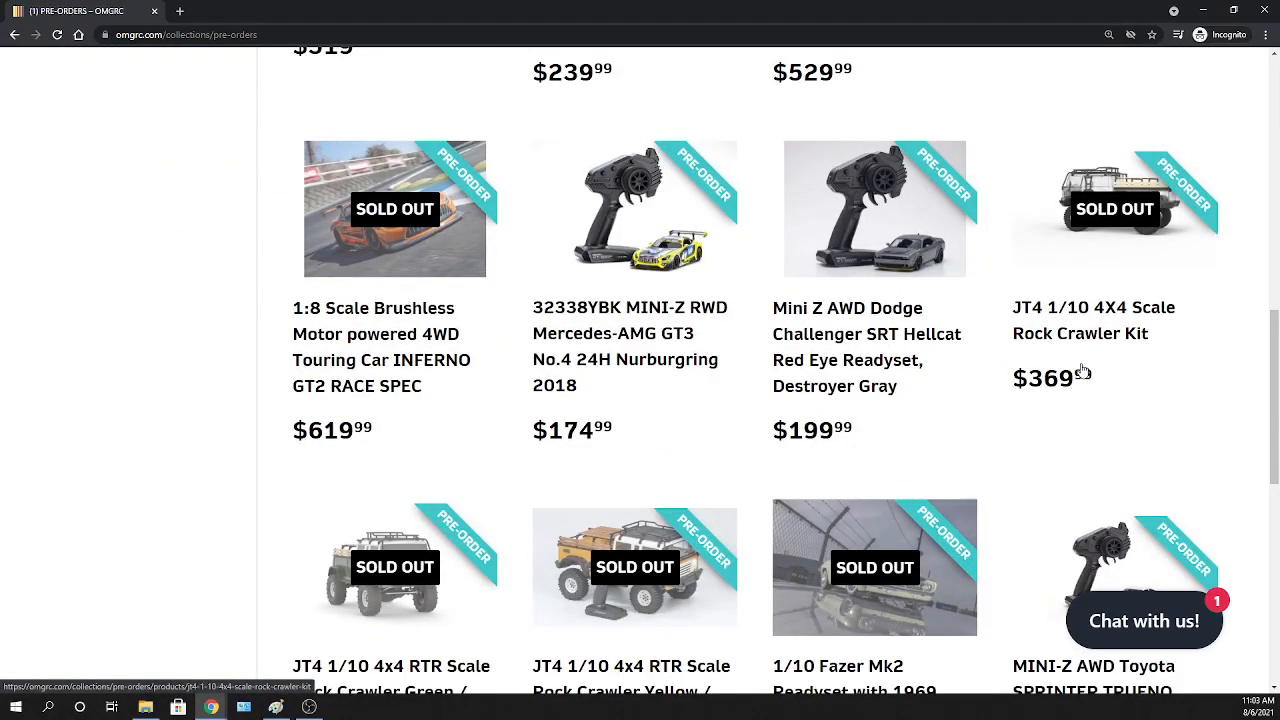
pyautogui.moveTo(958, 295)
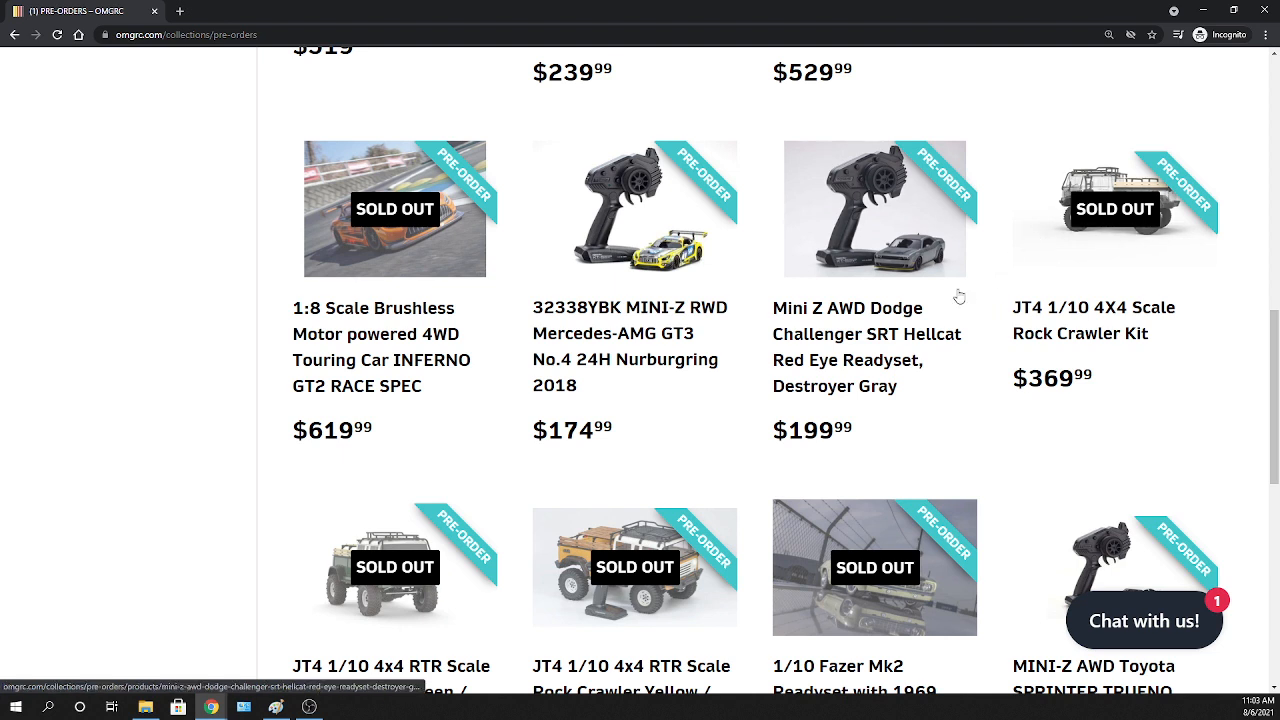
pyautogui.scroll(-3)
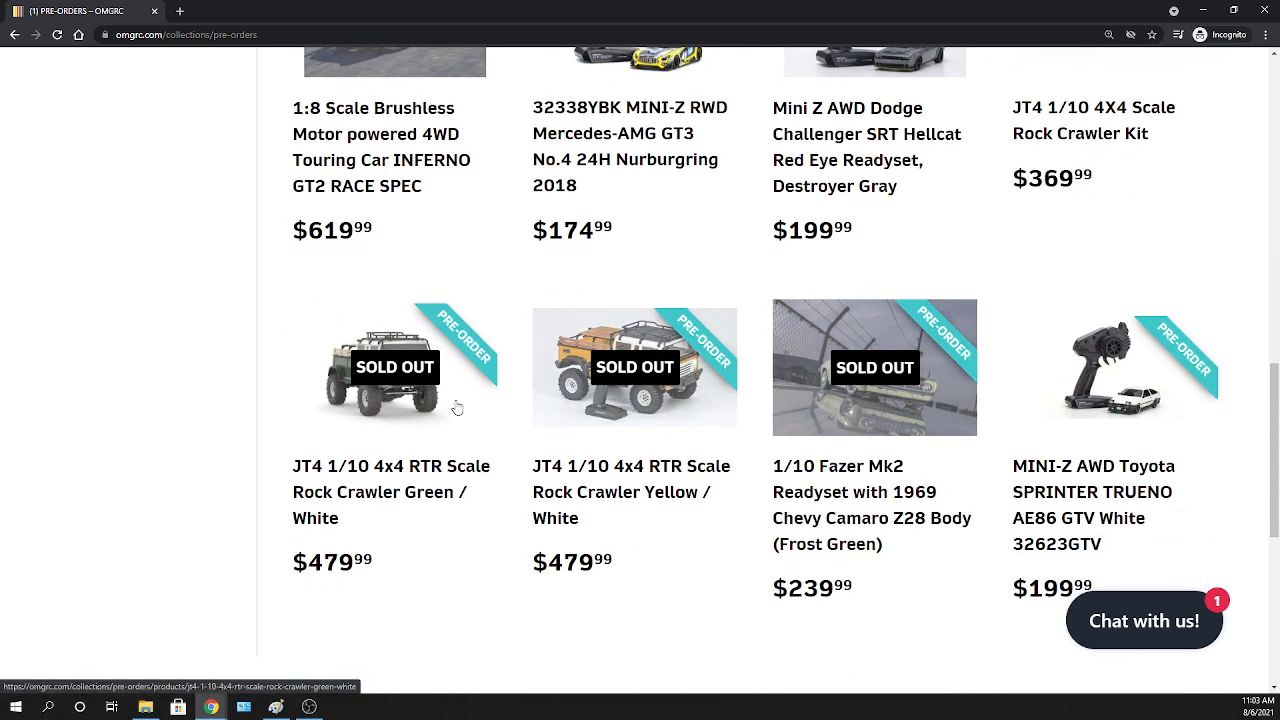
pyautogui.moveTo(492, 420)
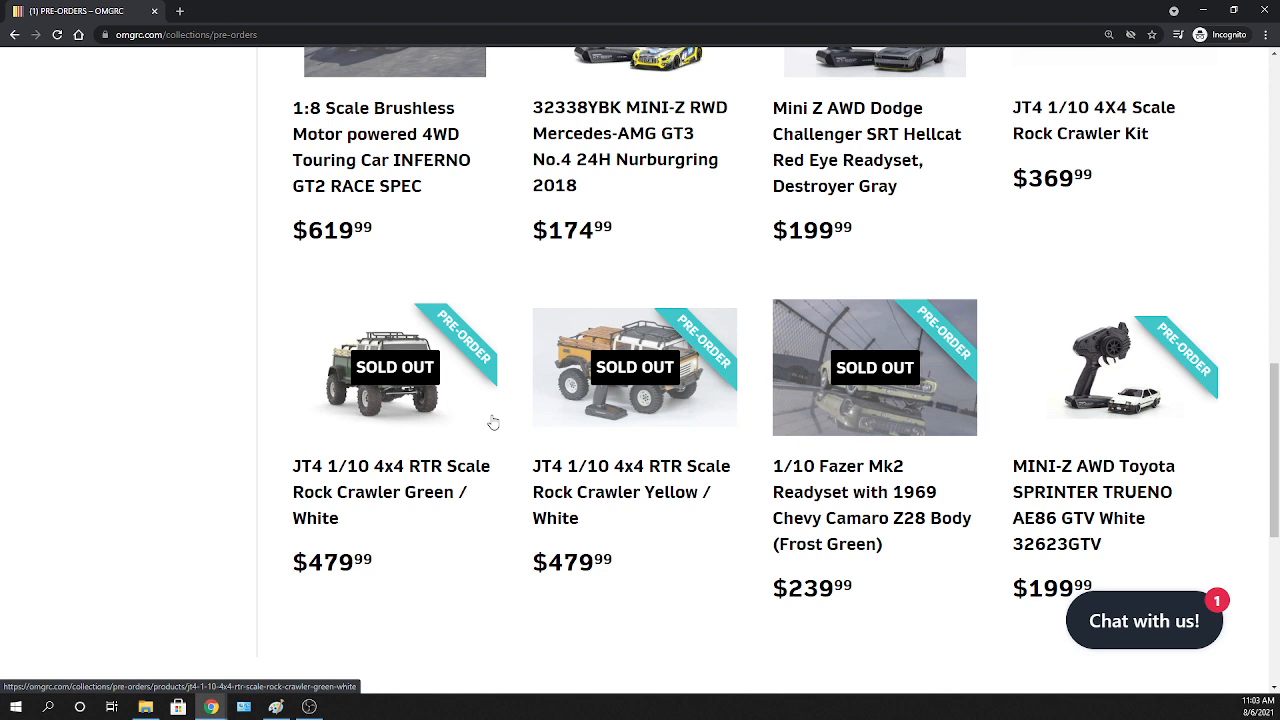
pyautogui.moveTo(545, 411)
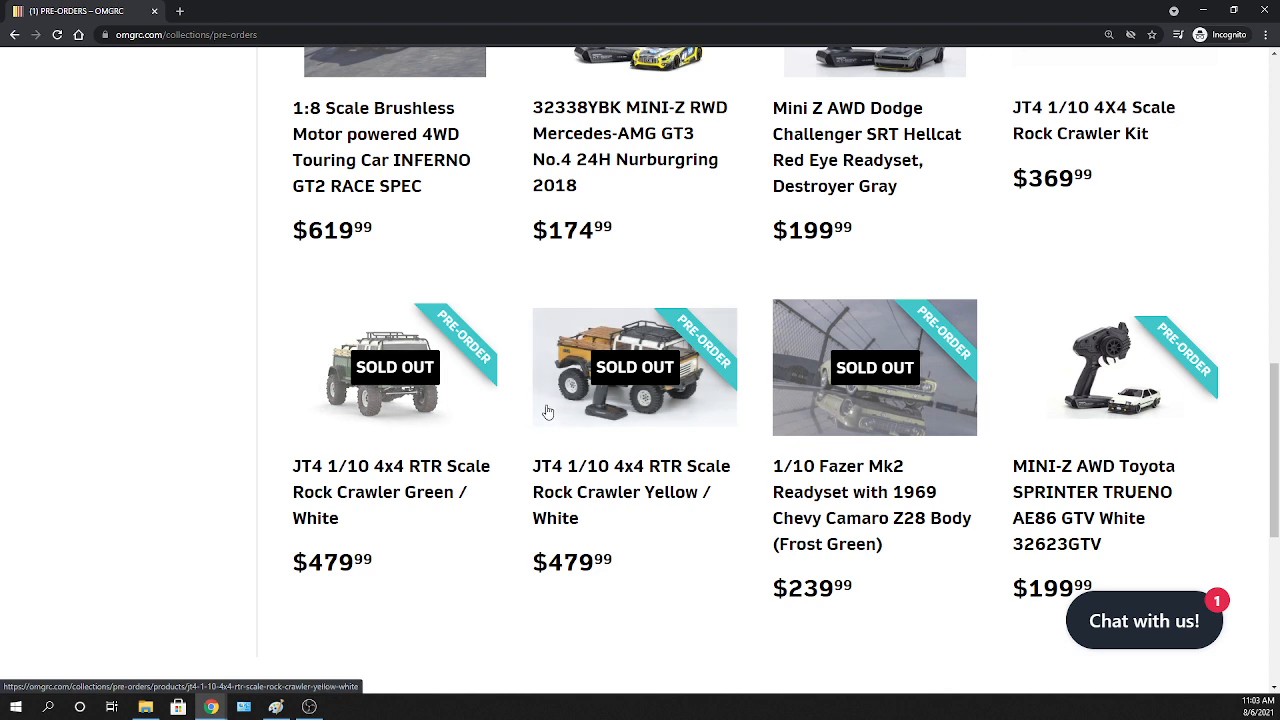
pyautogui.moveTo(547, 417)
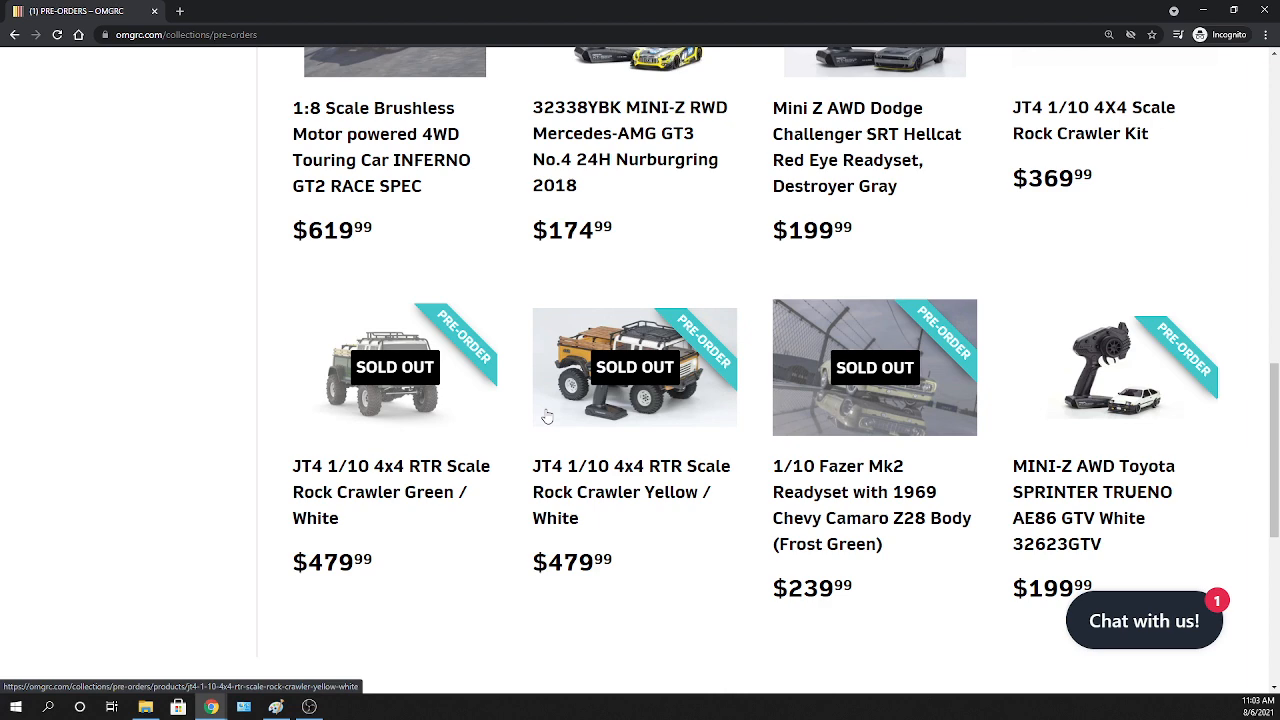
pyautogui.moveTo(552, 413)
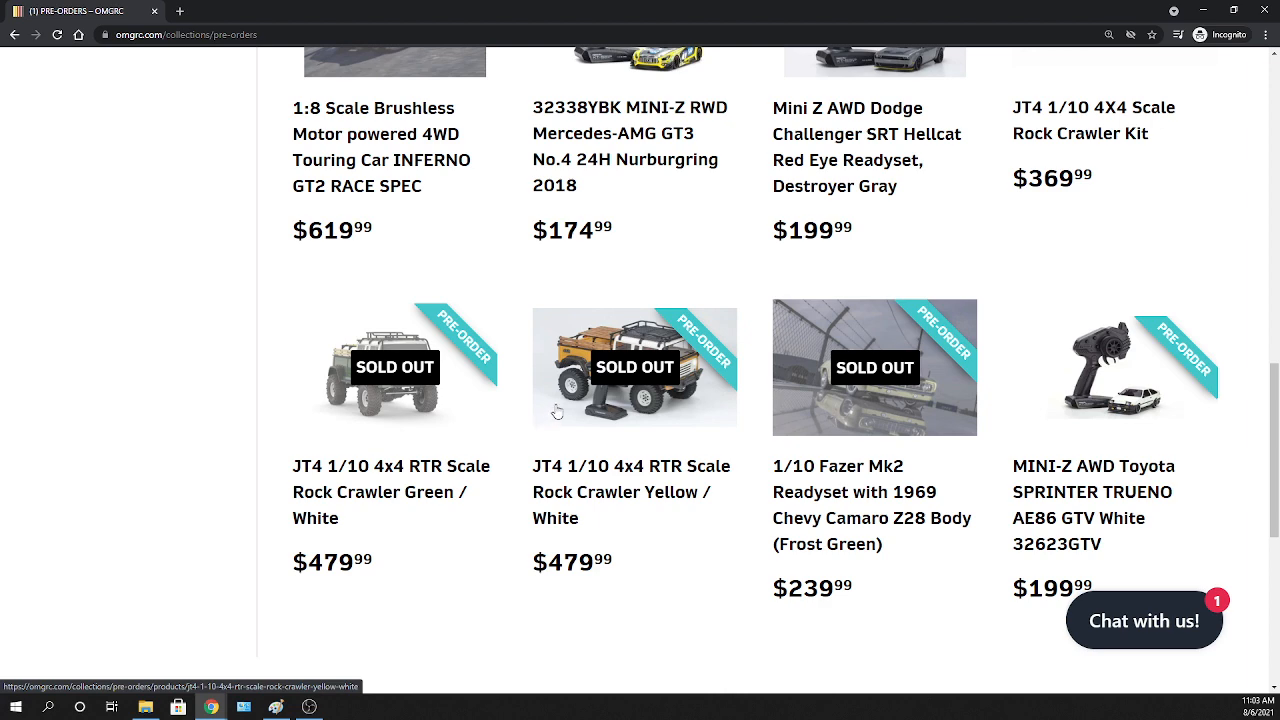
pyautogui.click(634, 367)
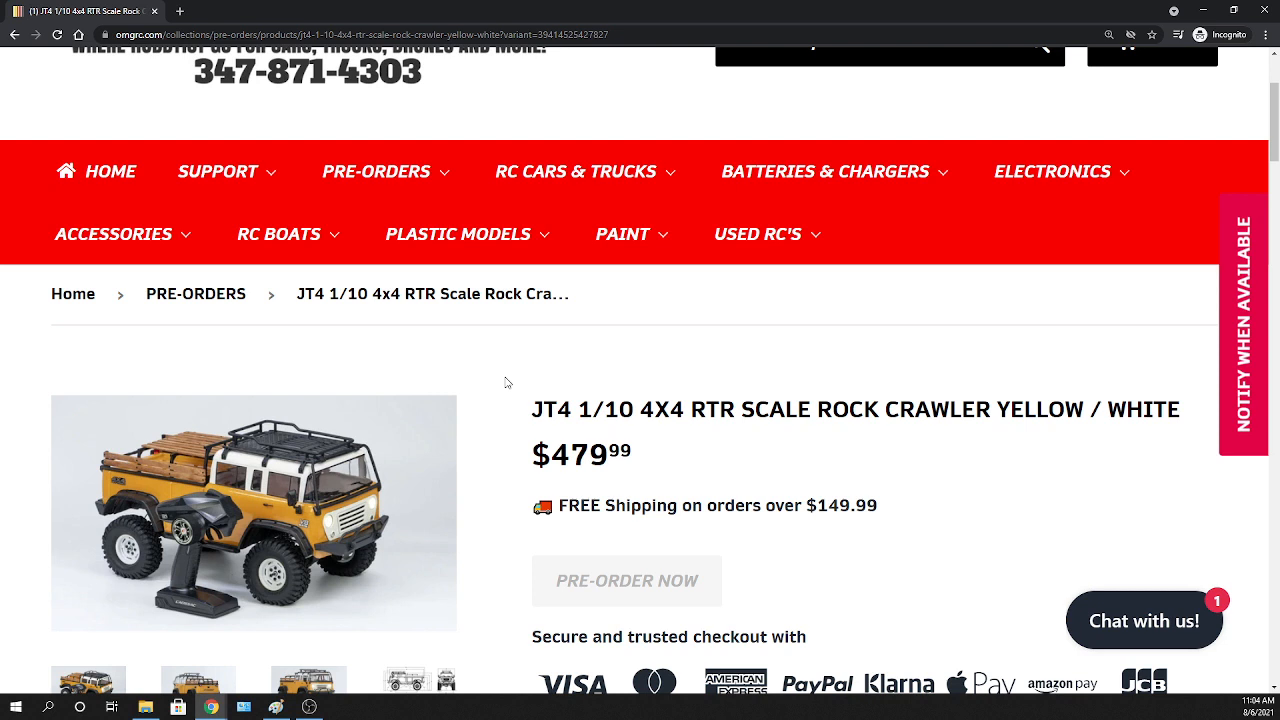
pyautogui.scroll(-3)
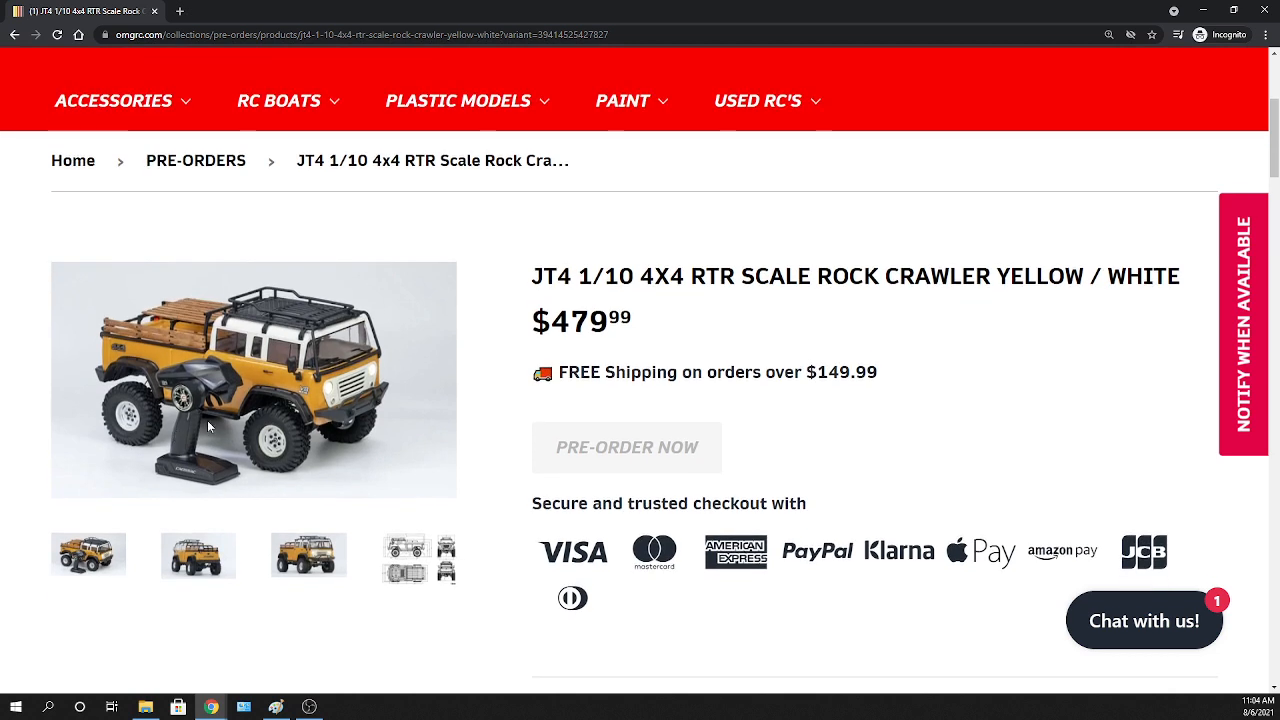
pyautogui.moveTo(350, 410)
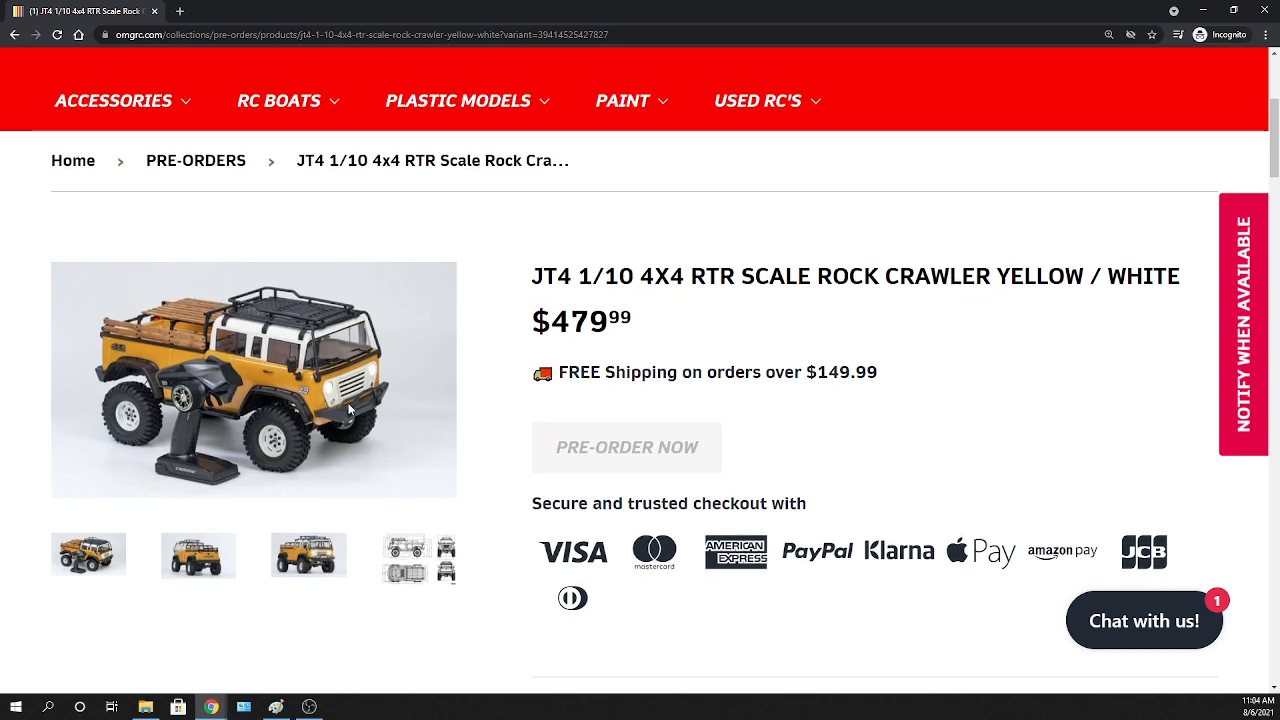
pyautogui.moveTo(490, 321)
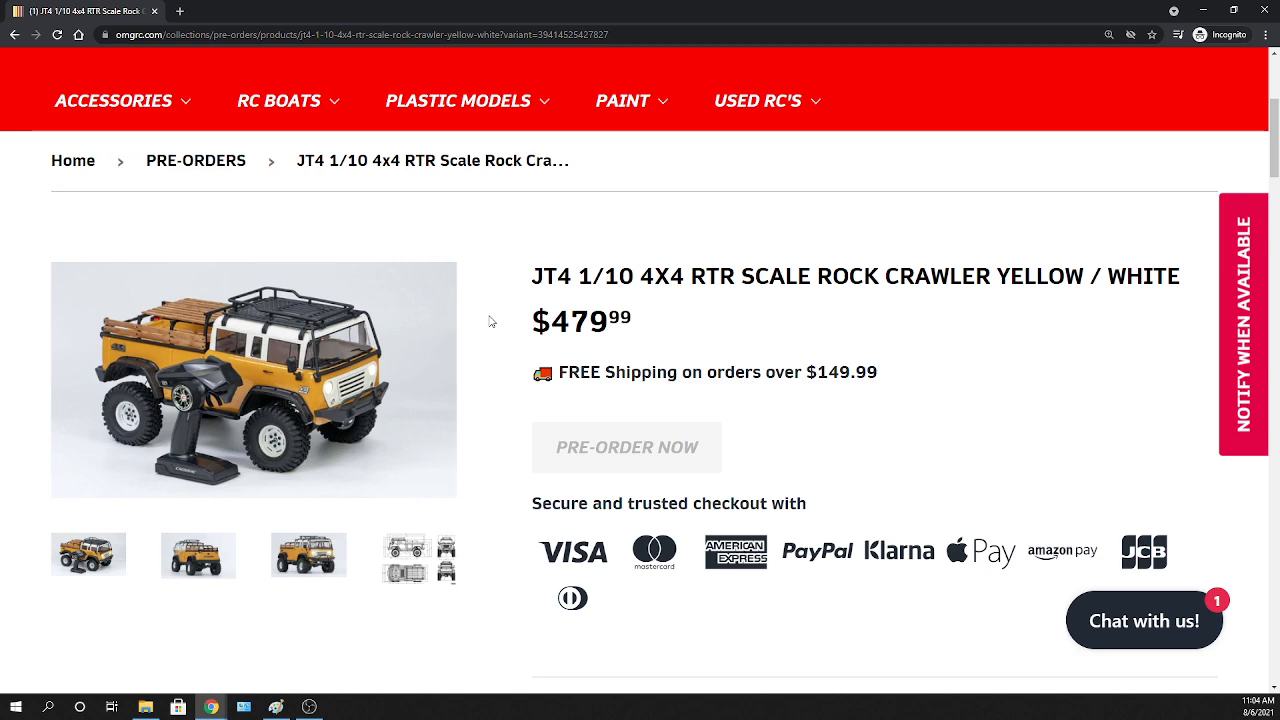
pyautogui.scroll(-3)
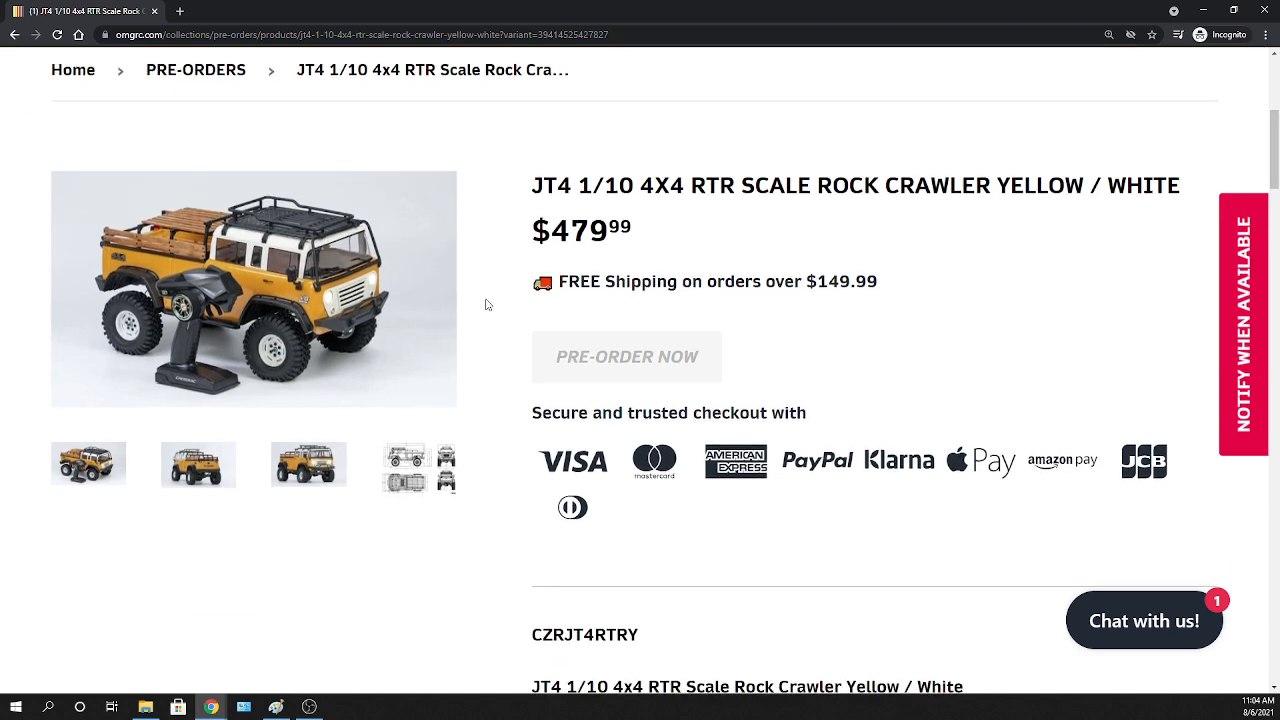
pyautogui.scroll(-3)
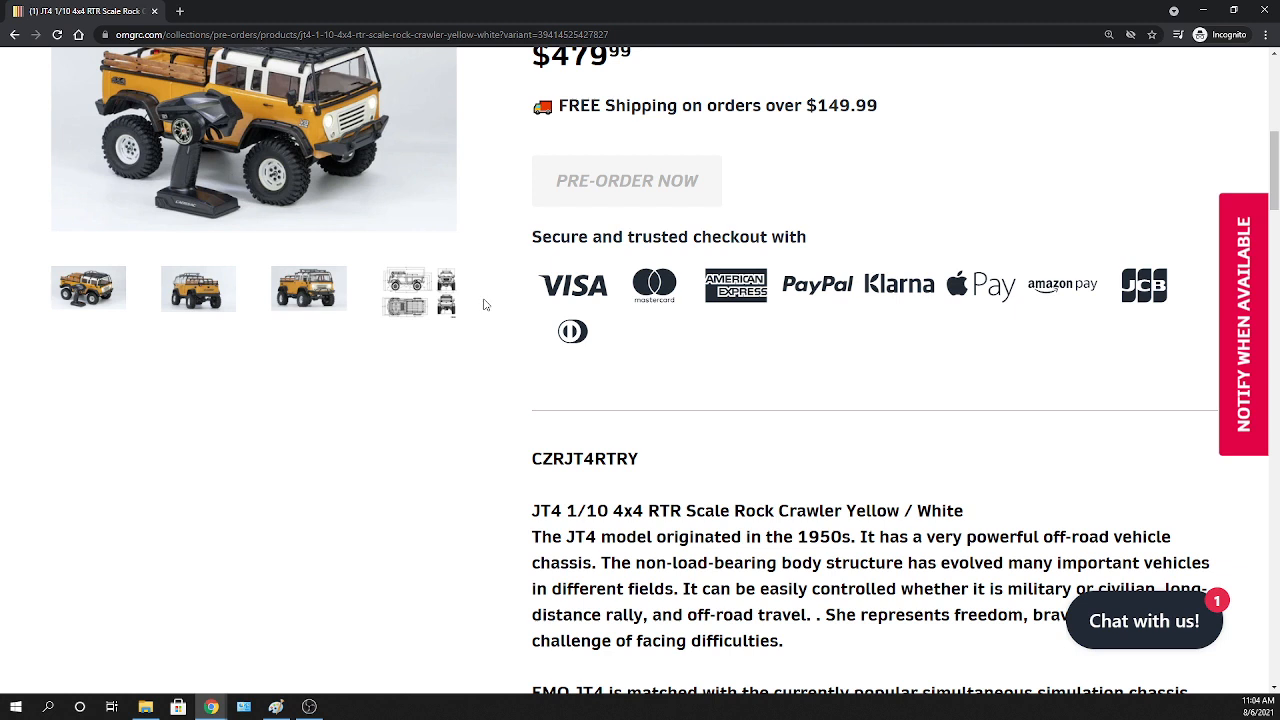
pyautogui.moveTo(489, 322)
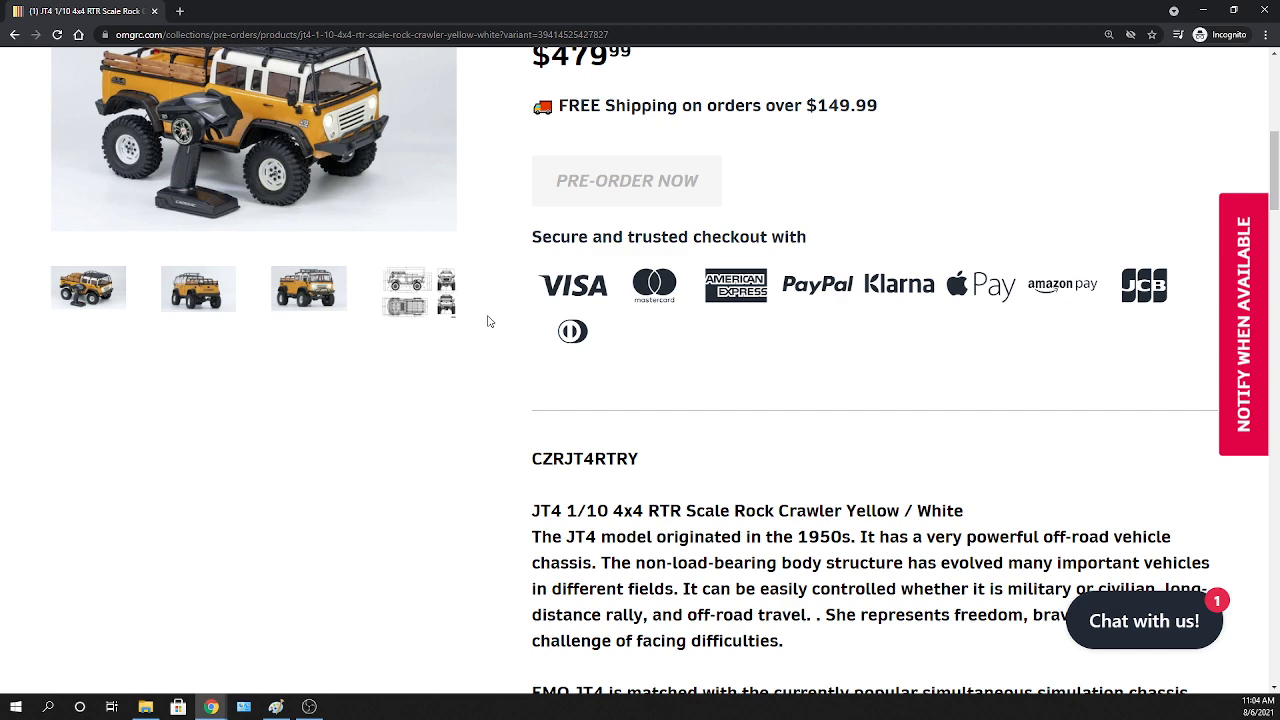
# Scroll the description to the Features list: 1950s styling, portal axles, locking diffs, aluminum shocks
pyautogui.scroll(-3)
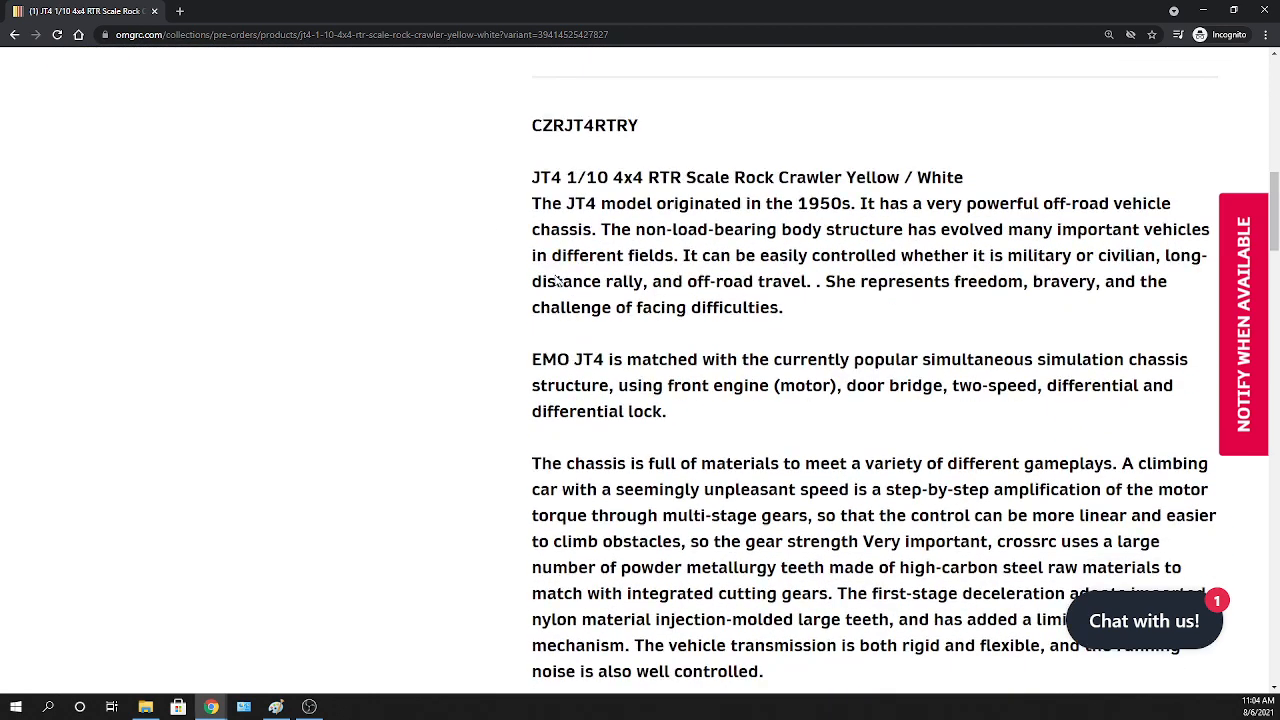
pyautogui.moveTo(824, 214)
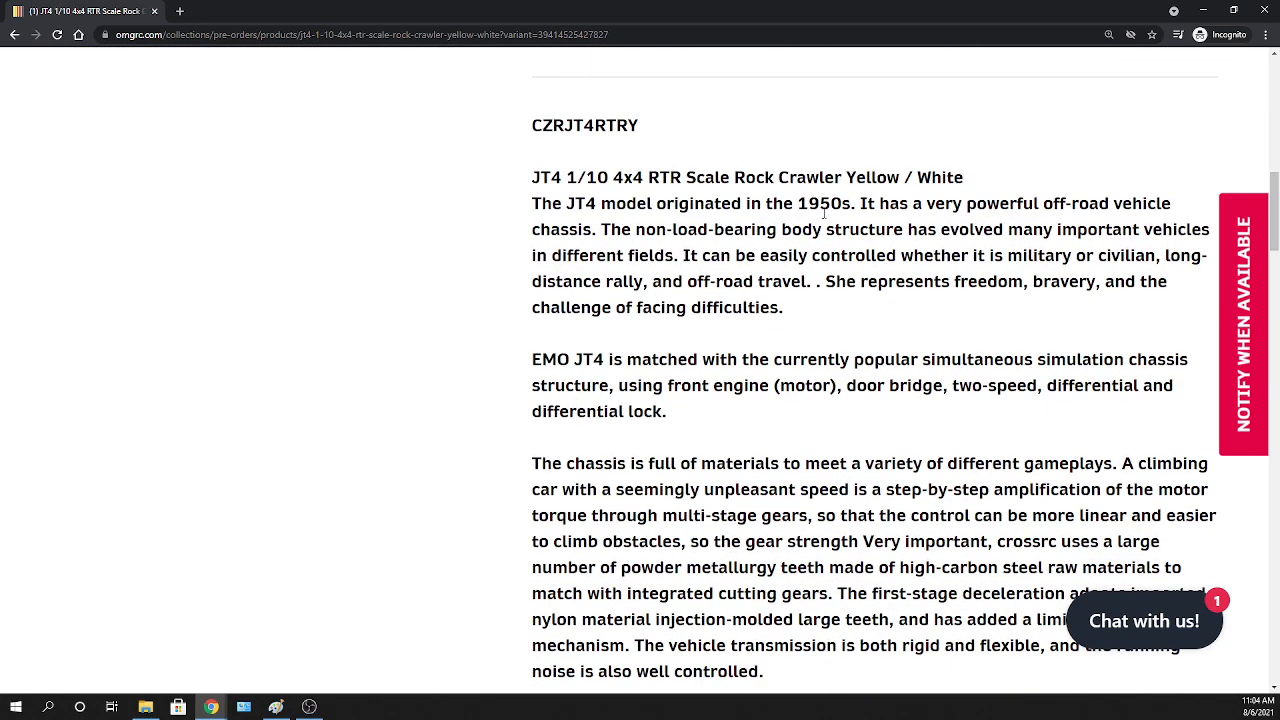
pyautogui.scroll(-3)
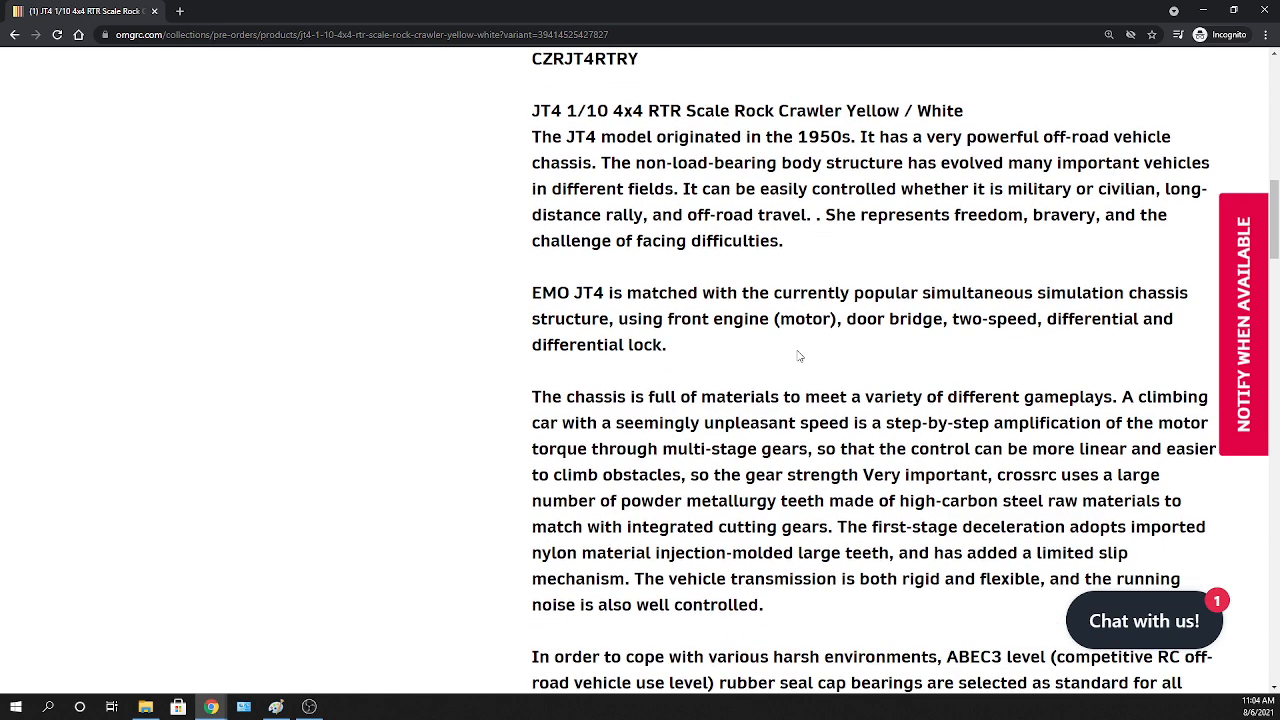
pyautogui.moveTo(600, 371)
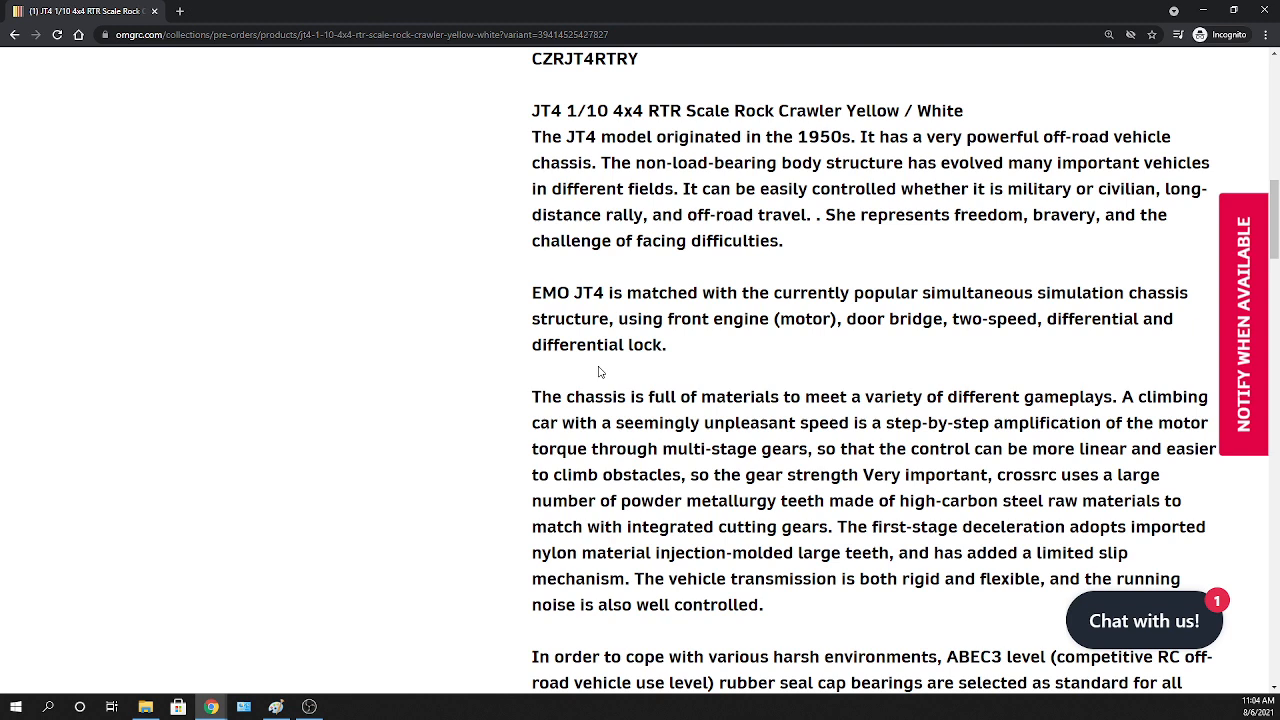
pyautogui.moveTo(663, 367)
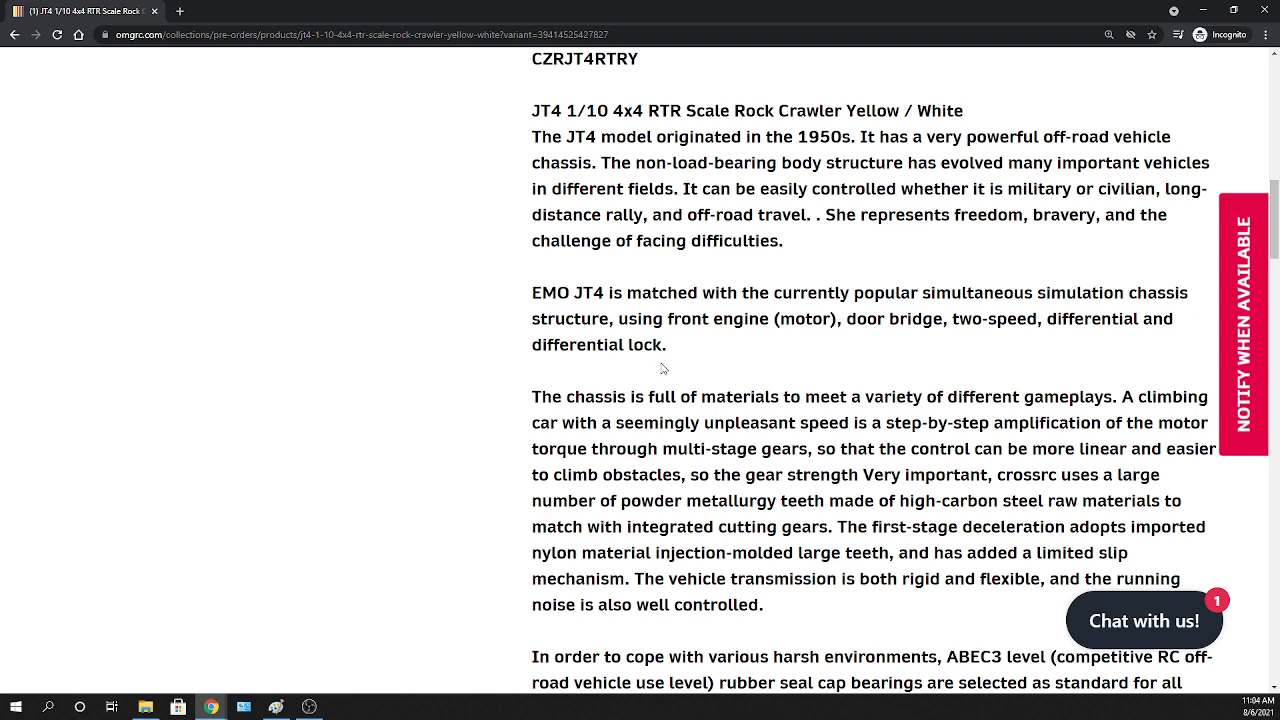
pyautogui.scroll(3)
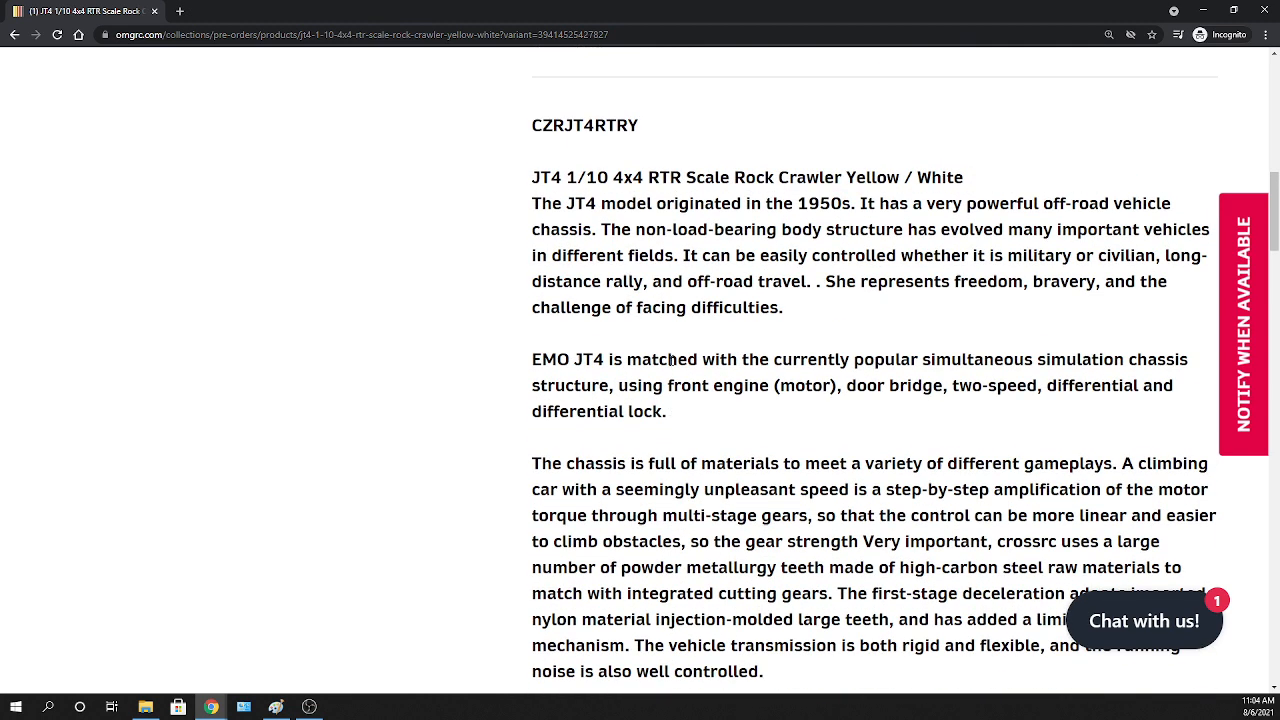
pyautogui.scroll(-3)
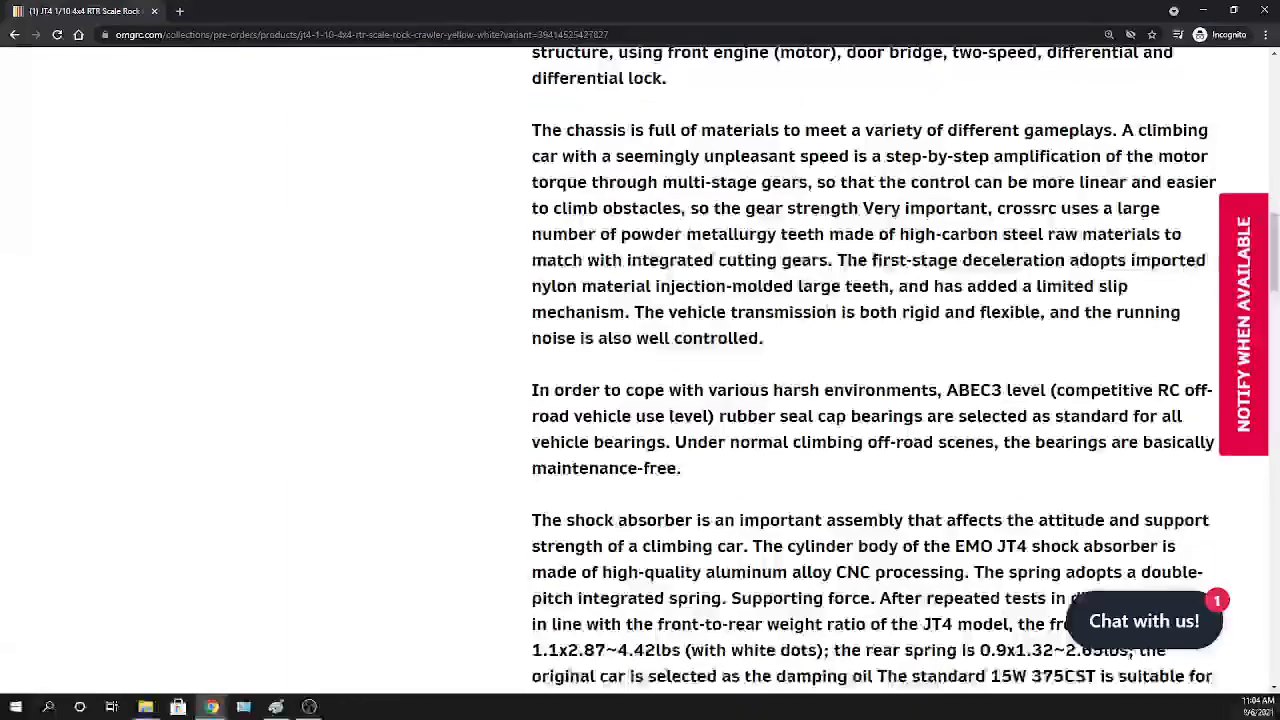
pyautogui.scroll(-3)
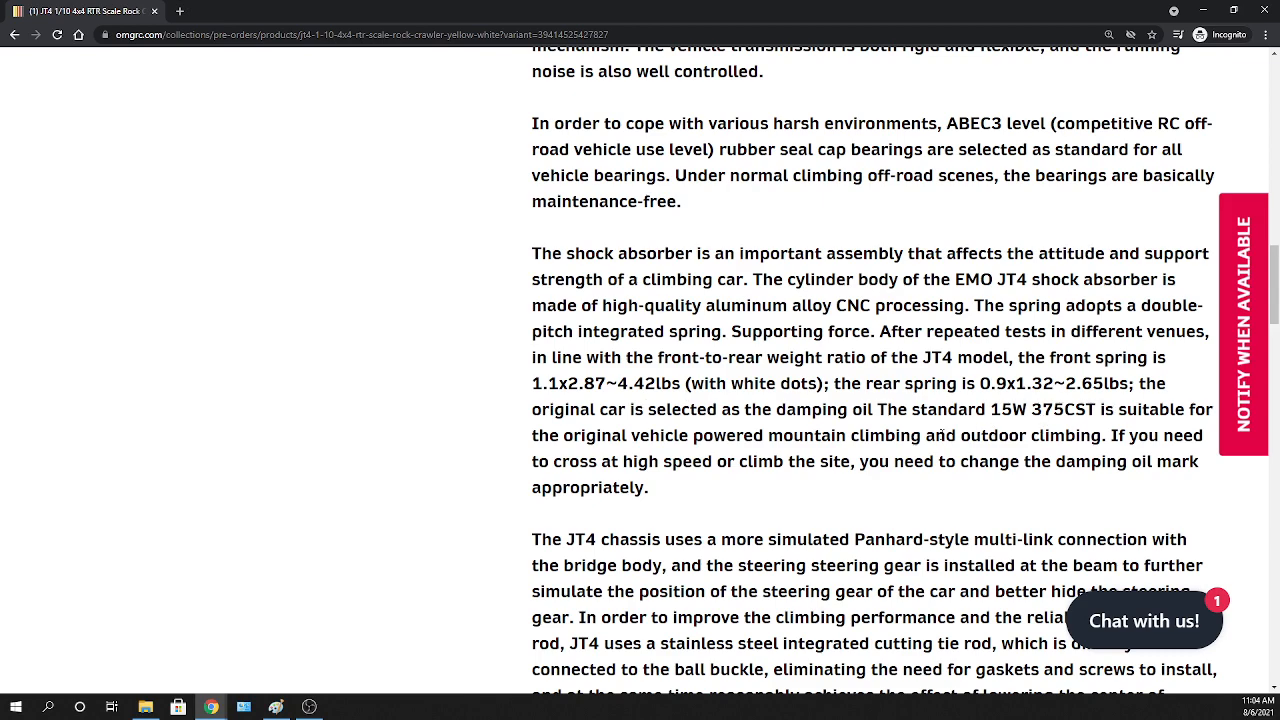
pyautogui.scroll(-3)
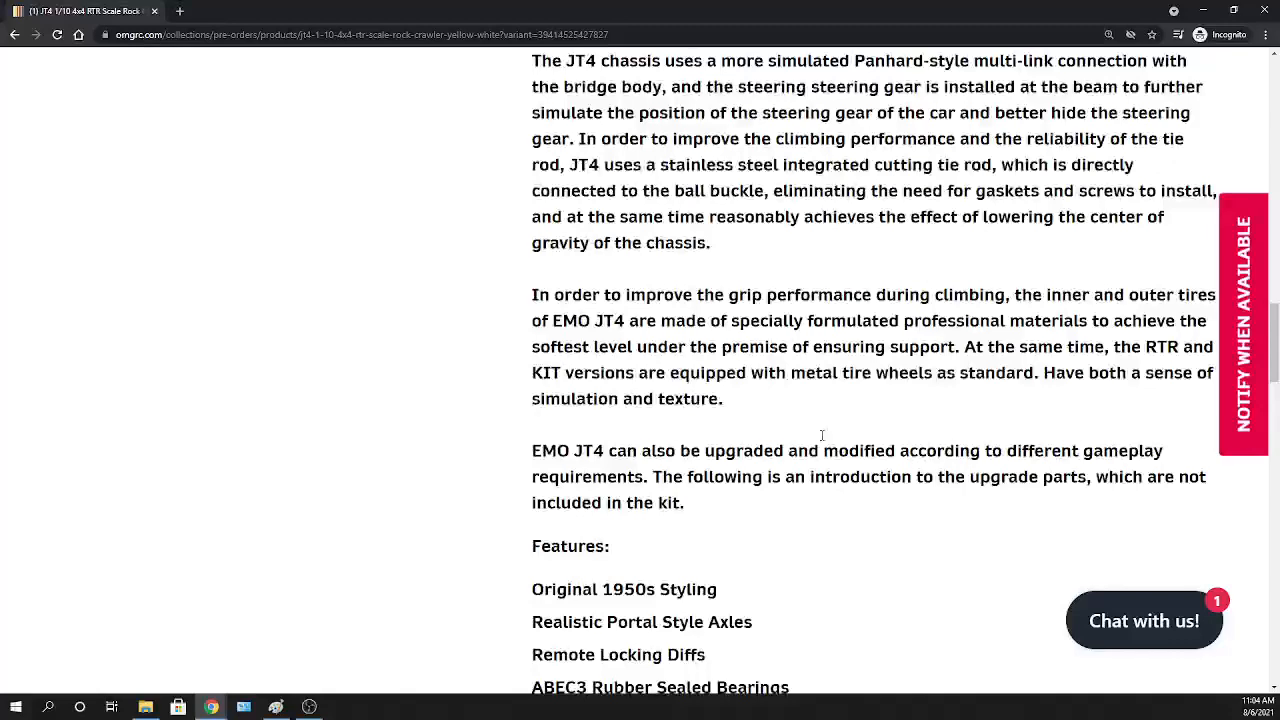
pyautogui.scroll(-3)
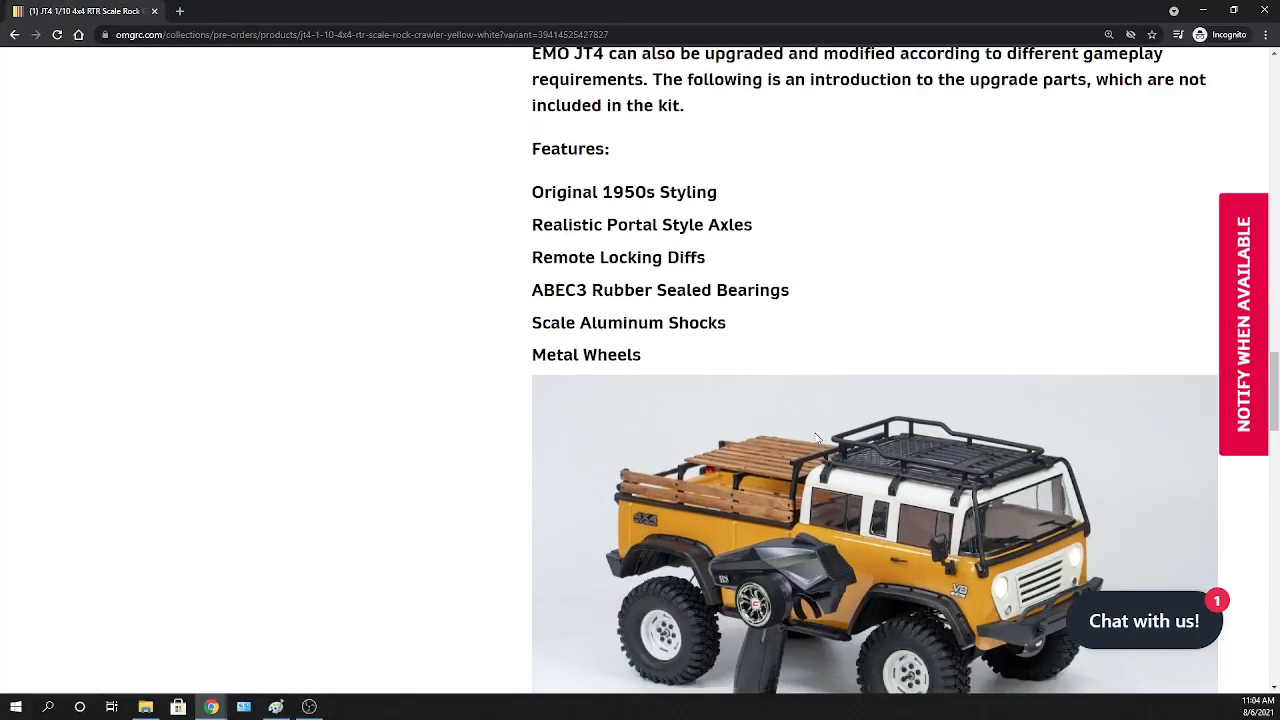
# Scroll past the Features list to photos of the yellow/white crawler with its transmitter
pyautogui.scroll(-3)
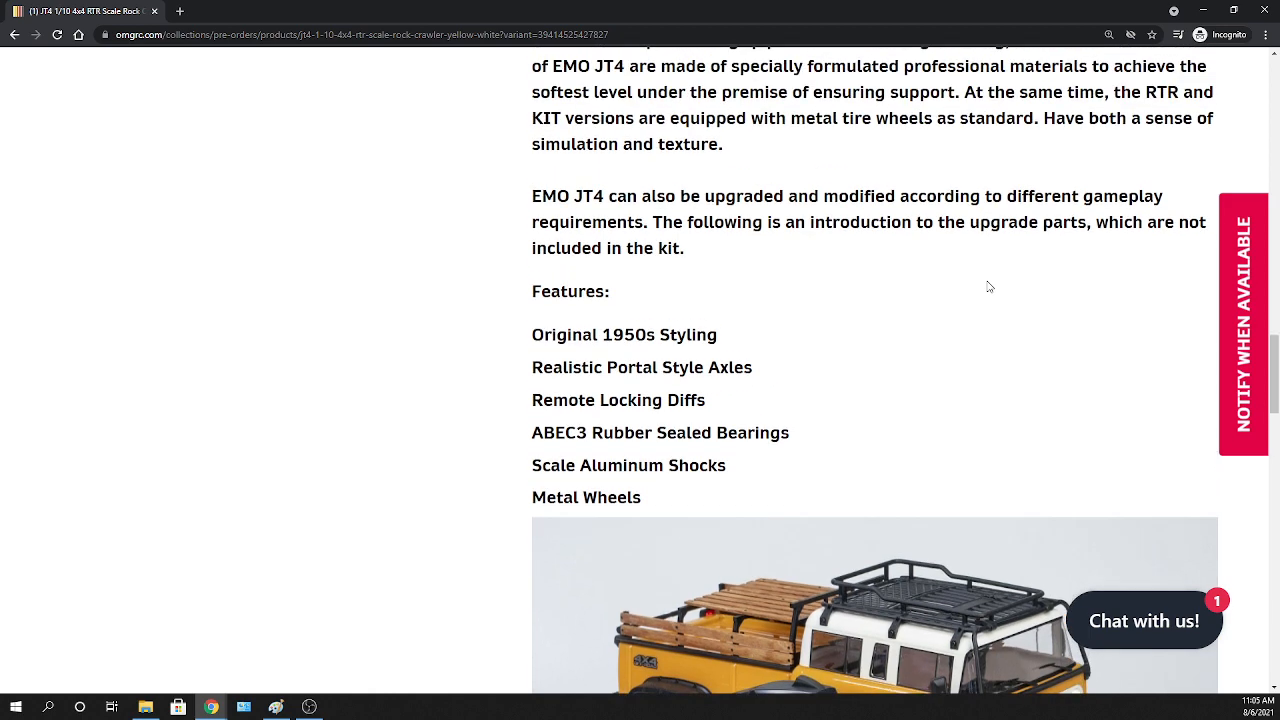
pyautogui.scroll(3)
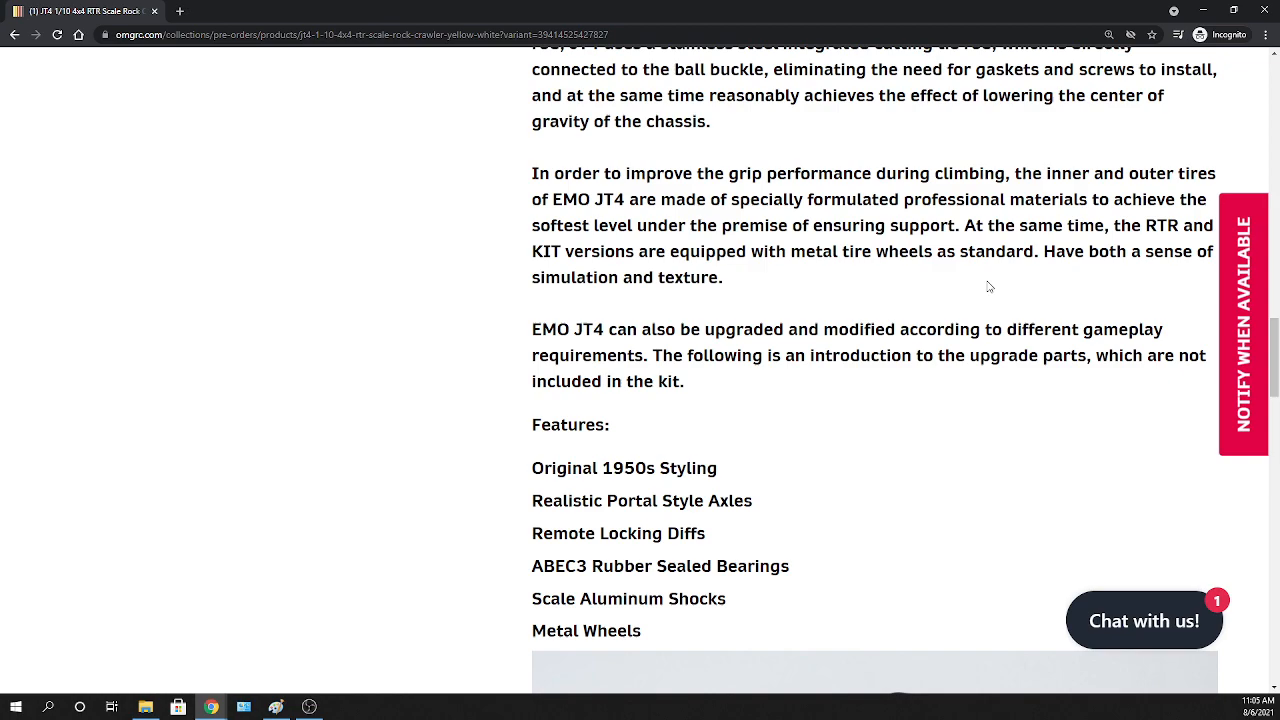
pyautogui.scroll(3)
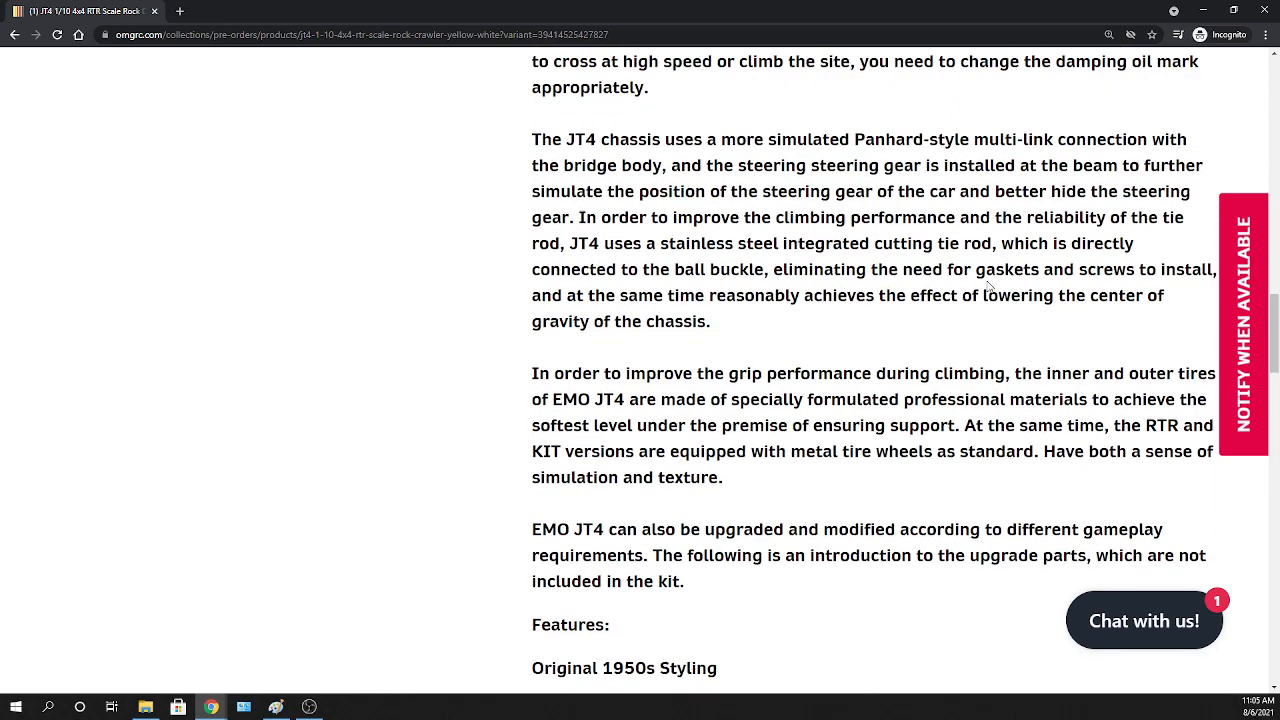
pyautogui.scroll(-3)
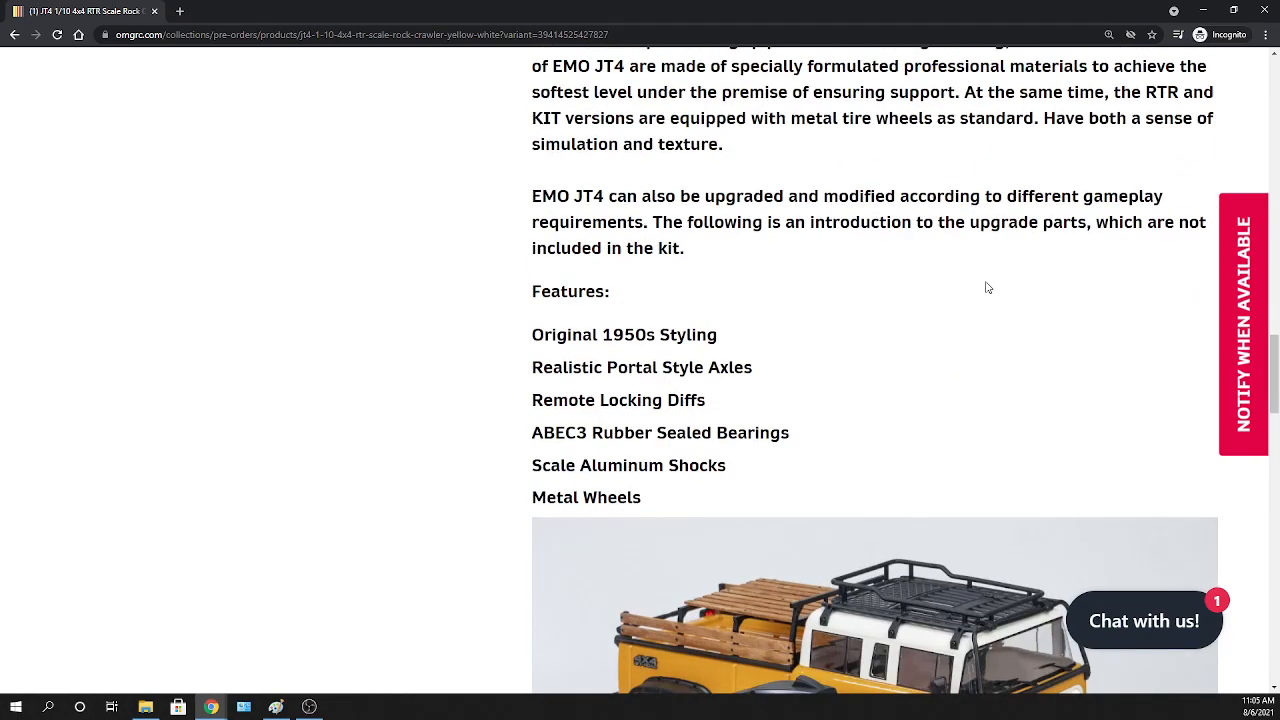
pyautogui.scroll(-3)
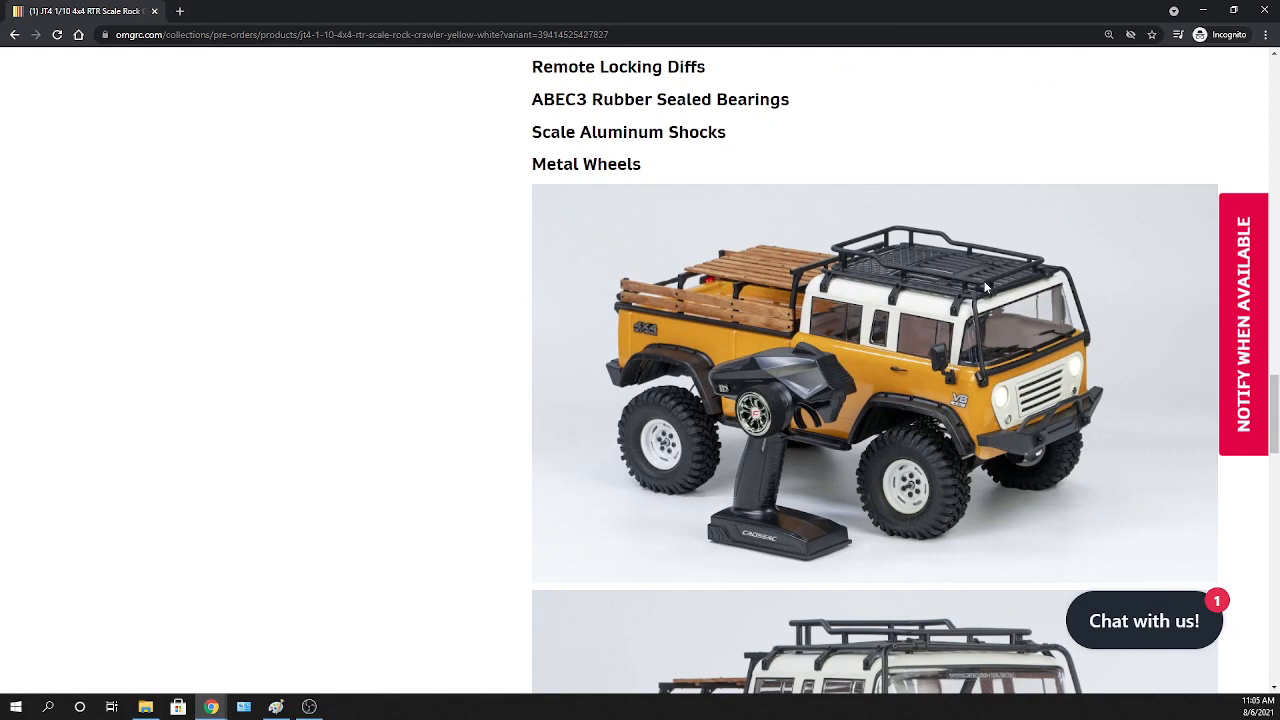
pyautogui.moveTo(938, 400)
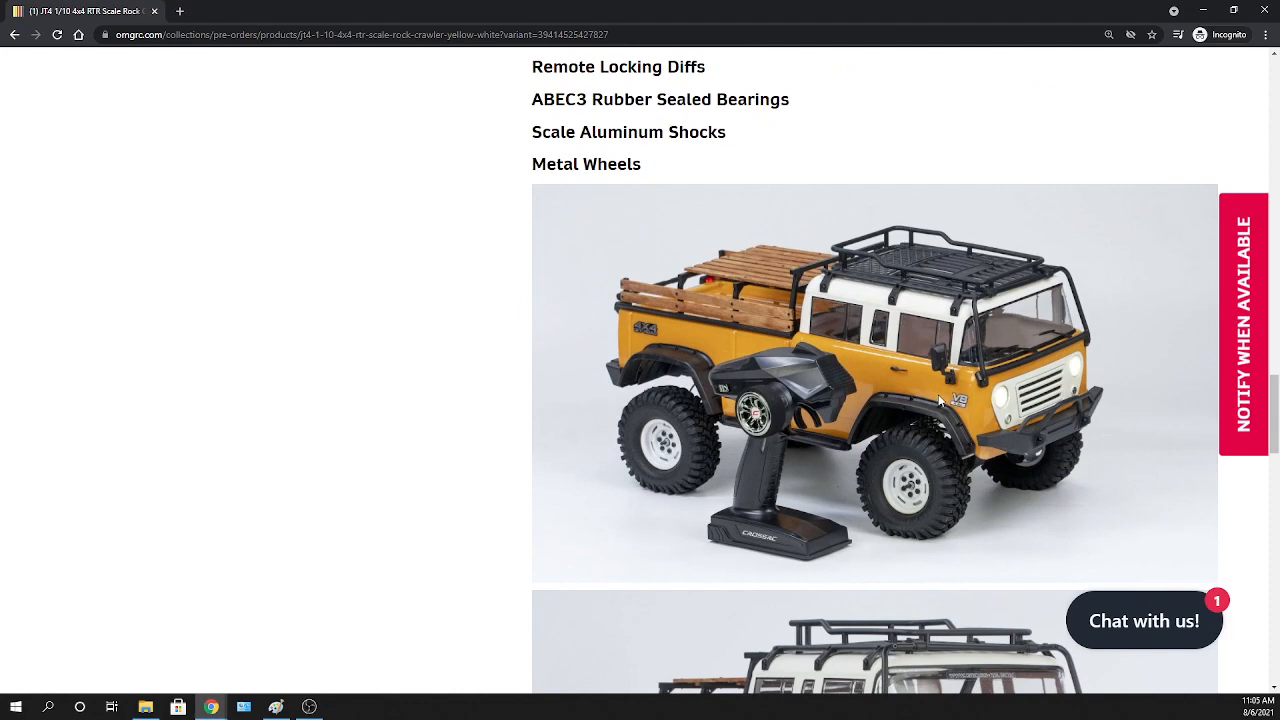
pyautogui.scroll(-3)
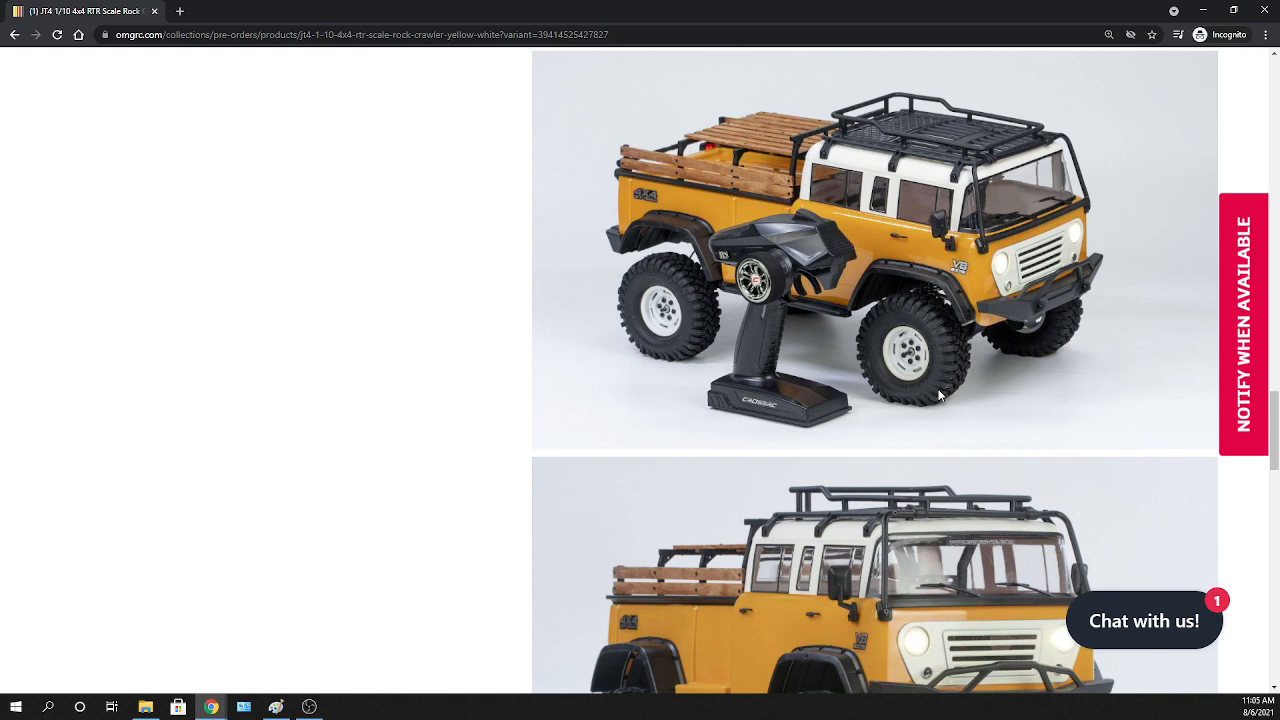
pyautogui.moveTo(918, 355)
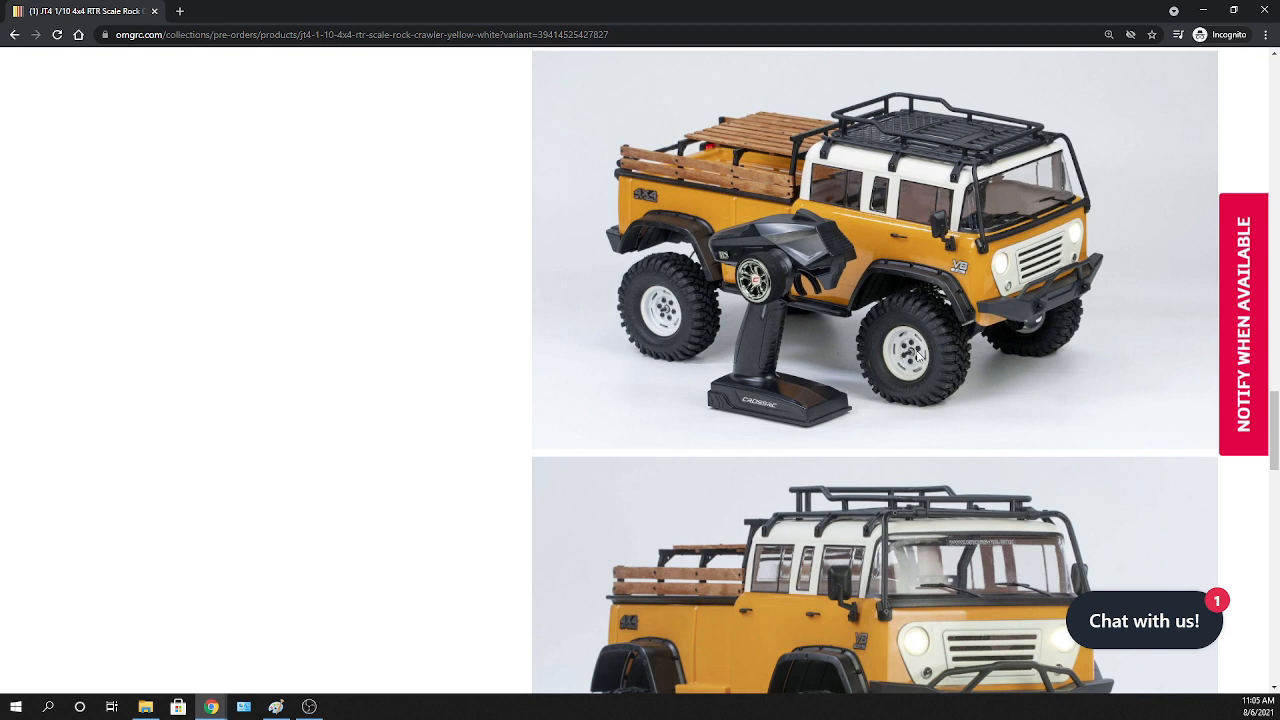
pyautogui.moveTo(916, 363)
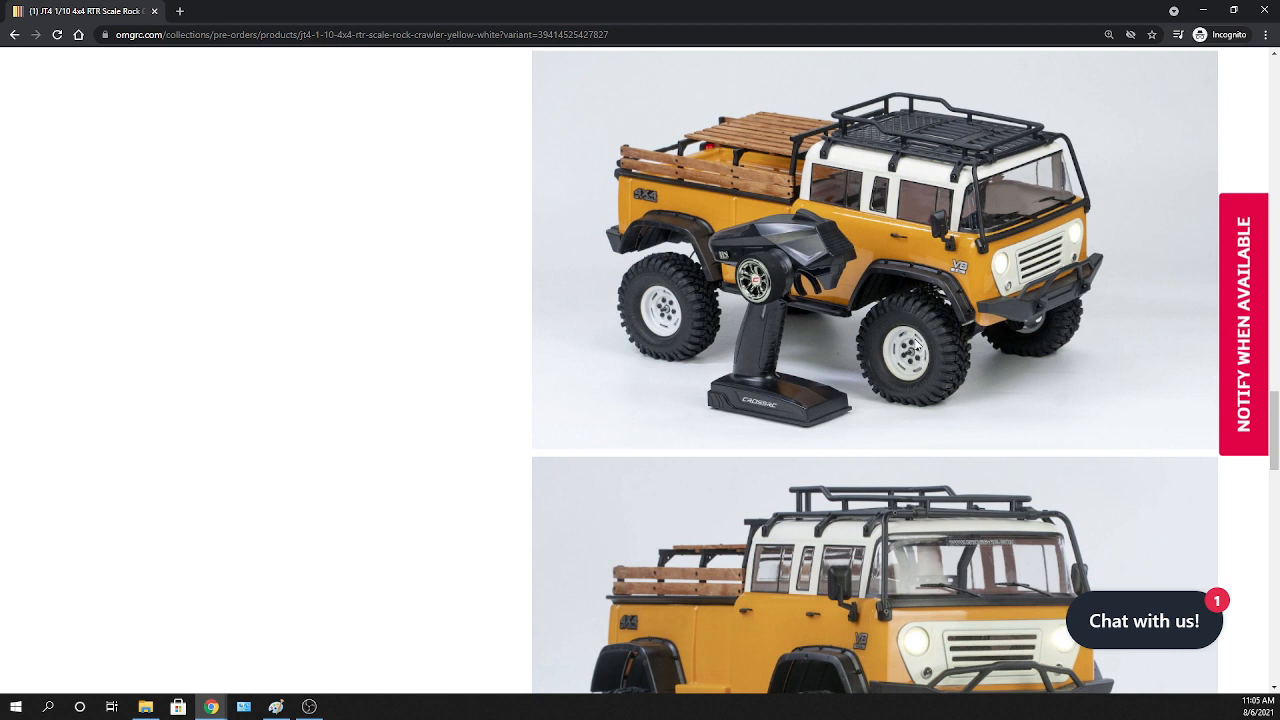
pyautogui.moveTo(894, 383)
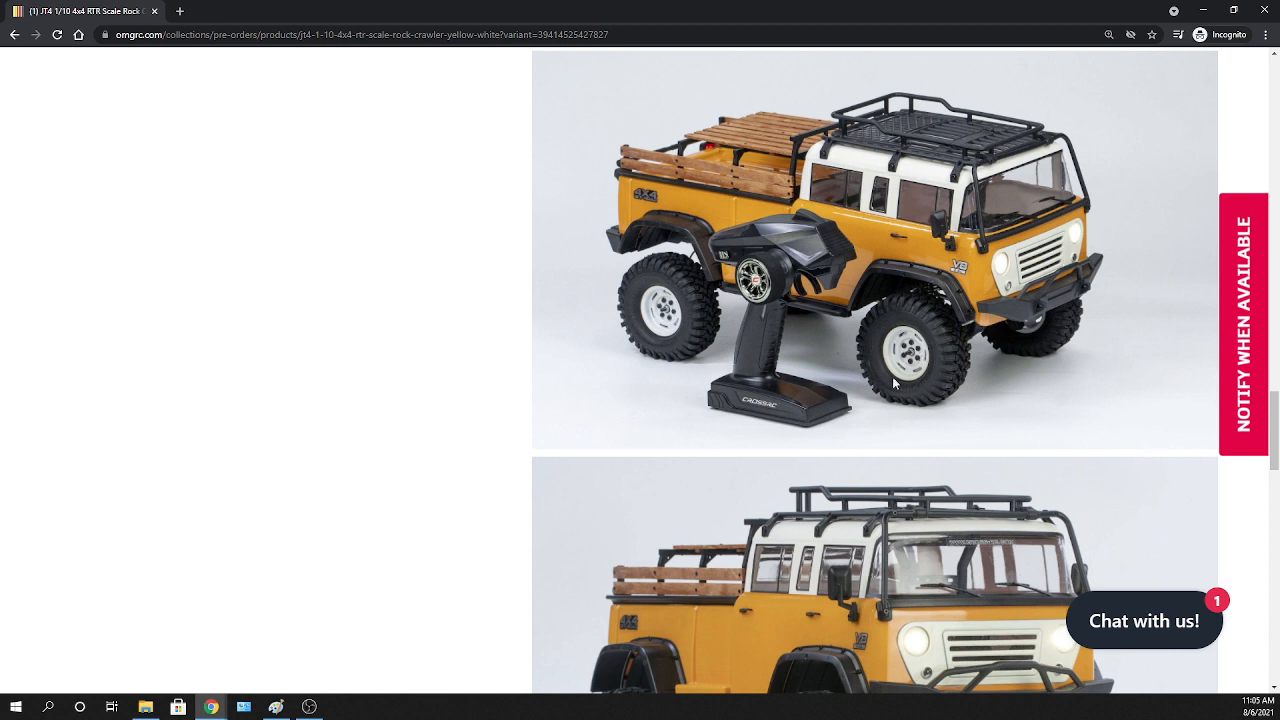
pyautogui.moveTo(913, 358)
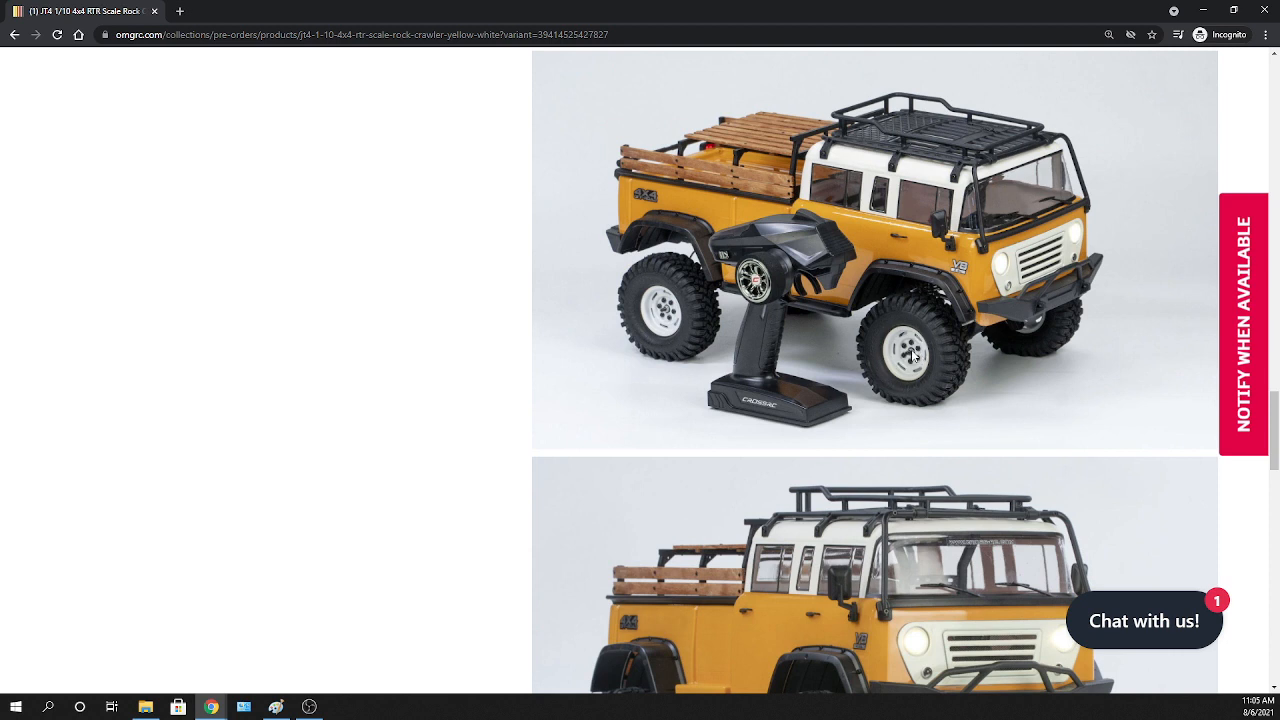
pyautogui.moveTo(755, 188)
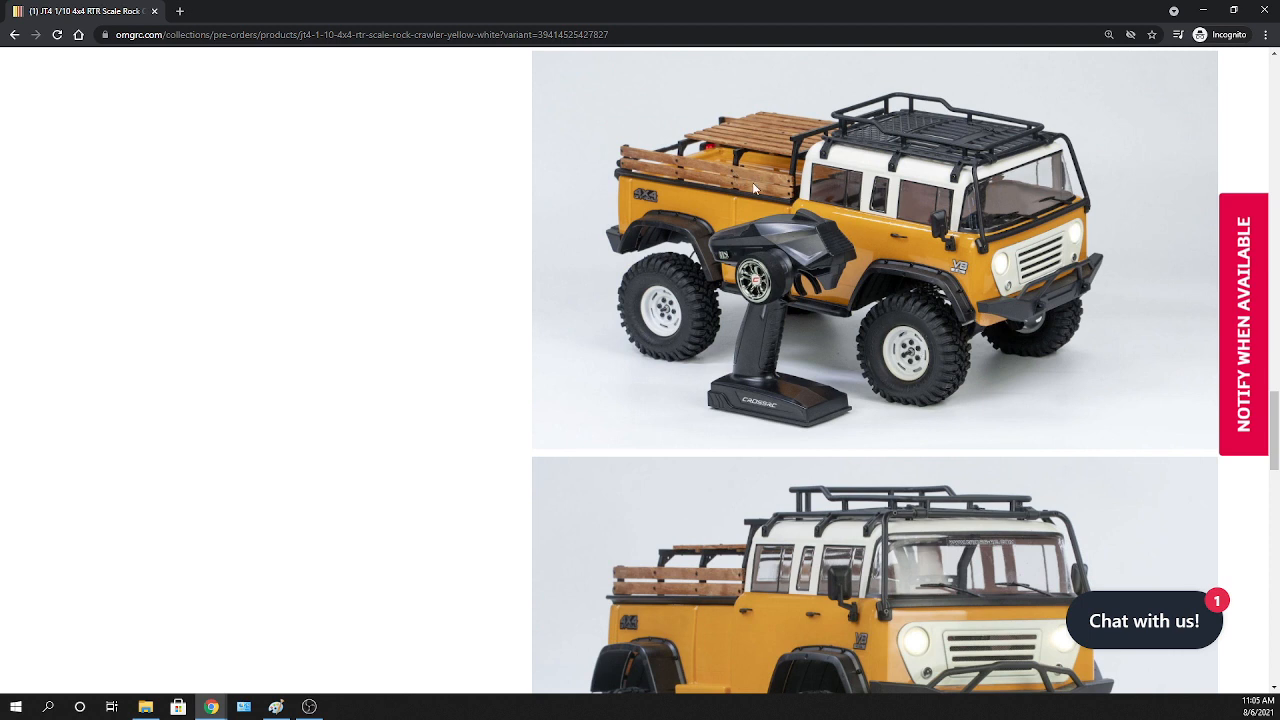
pyautogui.moveTo(752, 185)
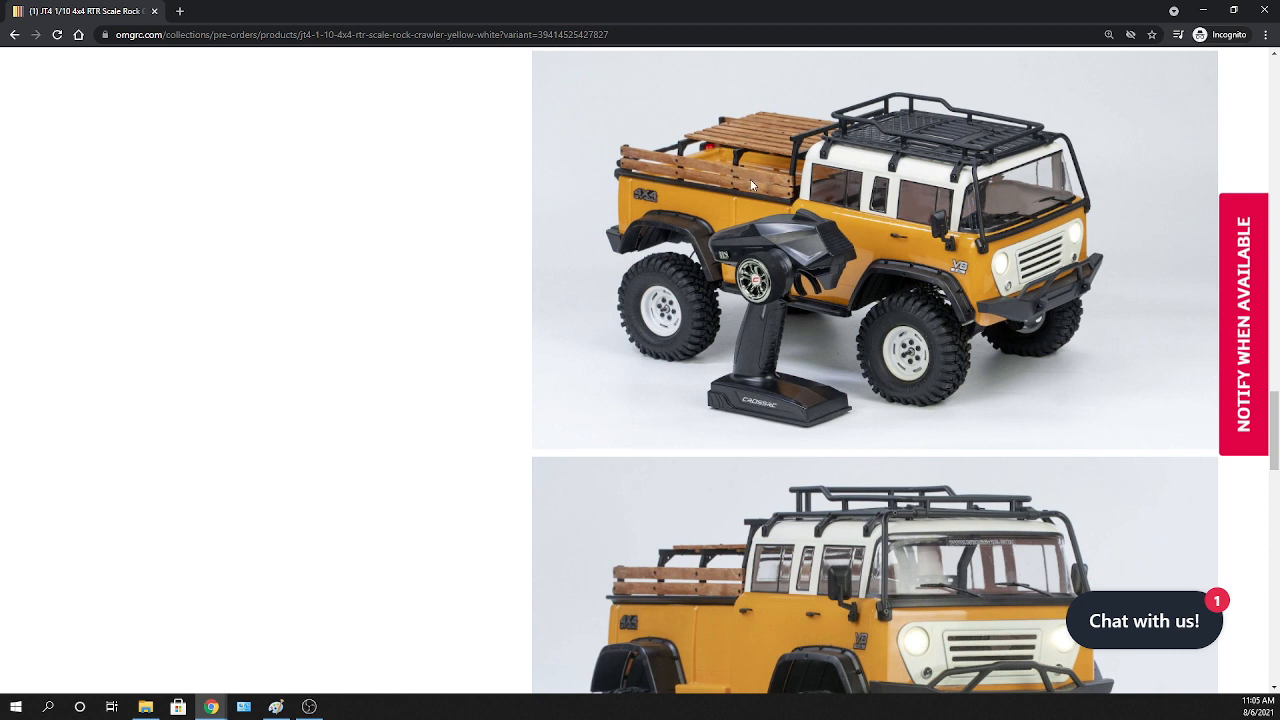
pyautogui.moveTo(895, 203)
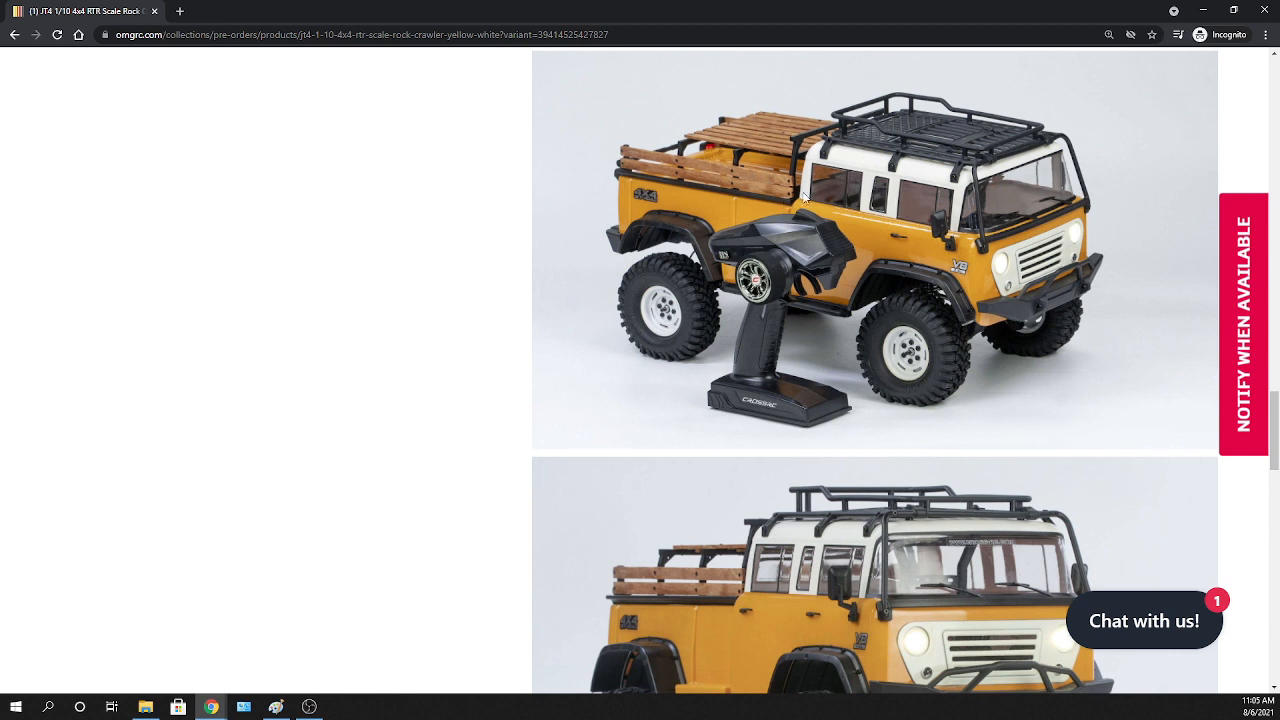
# Scroll to the front-angle crawler photo and the 532 mm length dimension drawing
pyautogui.scroll(-3)
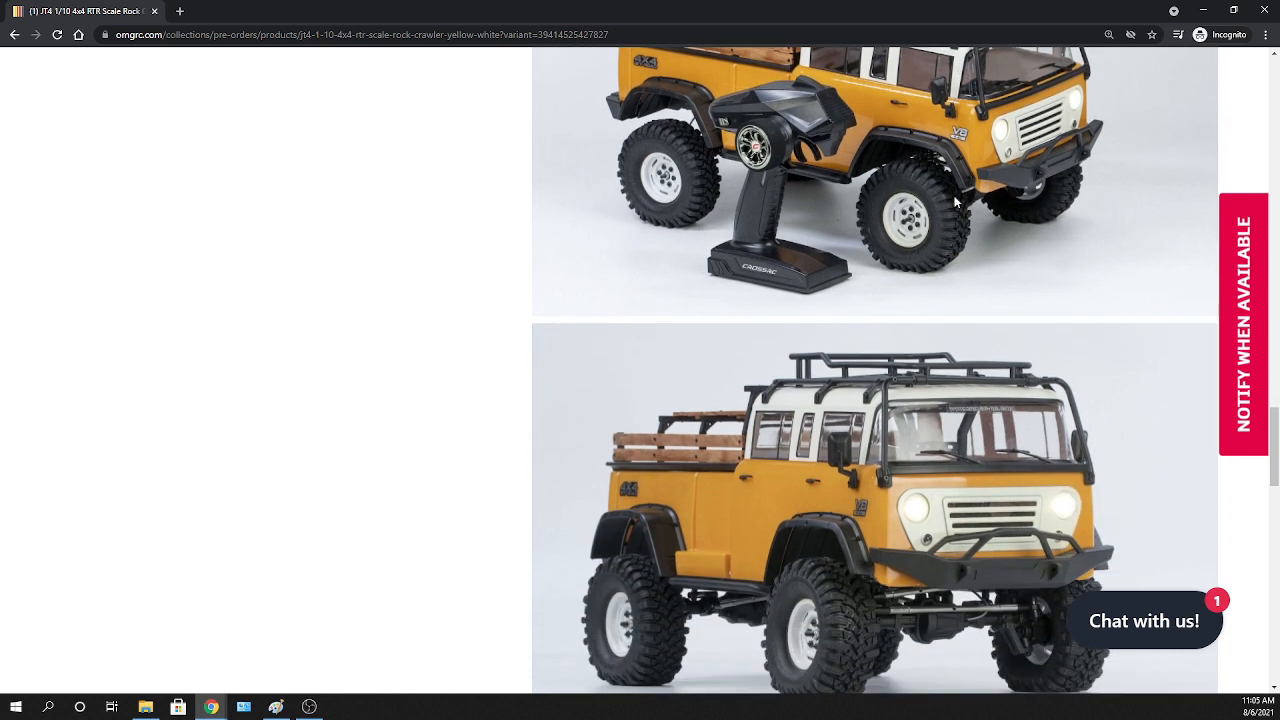
pyautogui.scroll(-3)
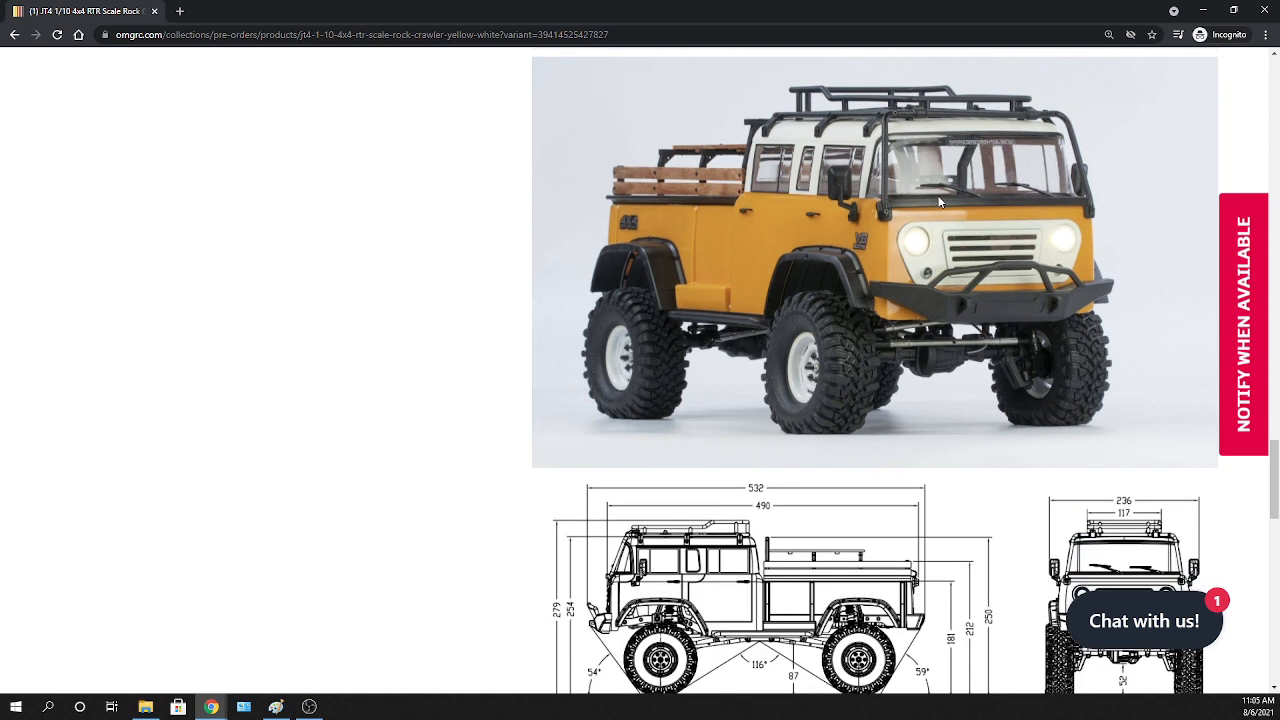
pyautogui.moveTo(928, 202)
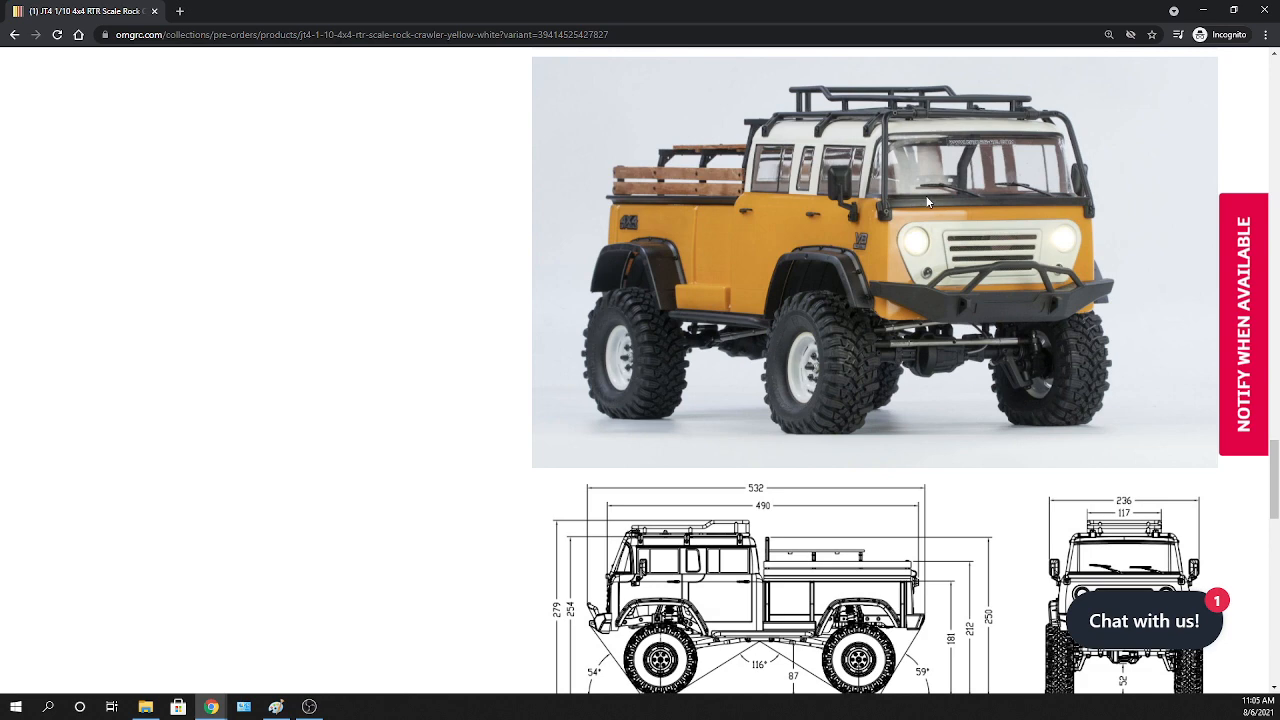
pyautogui.moveTo(926, 210)
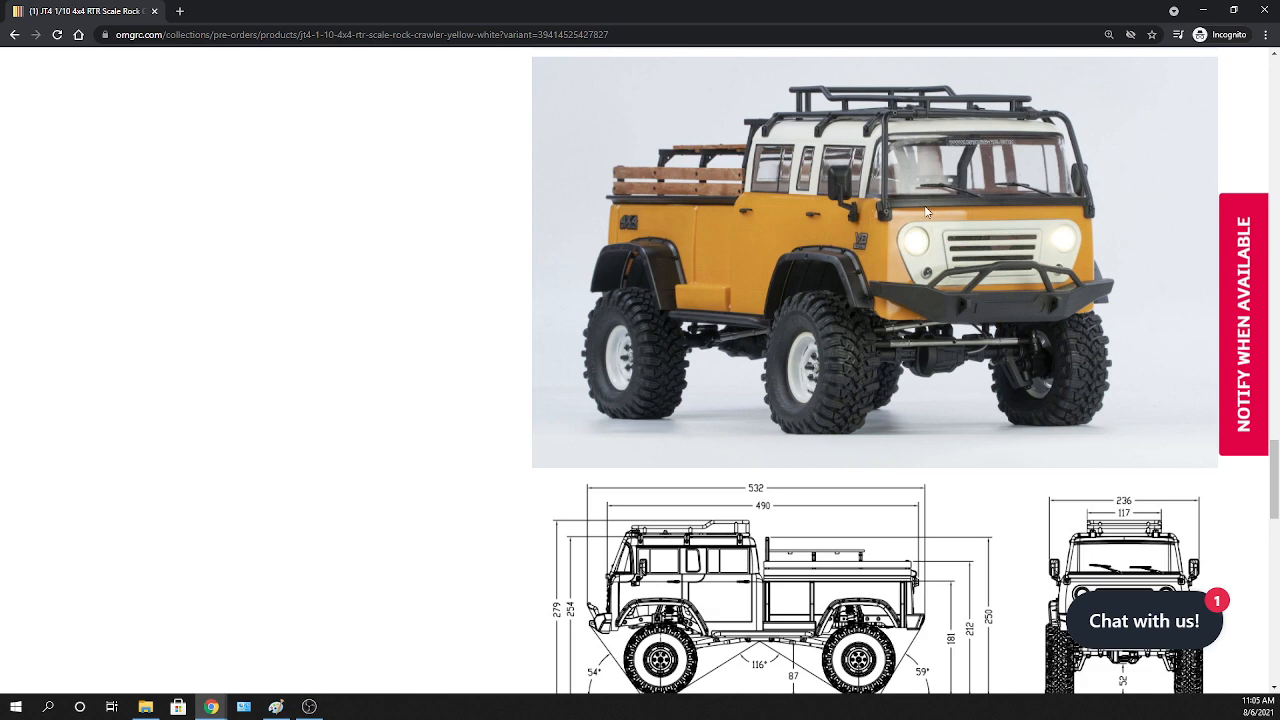
# Scroll through the side, front, top and rear view dimension drawings of the JT4
pyautogui.scroll(-3)
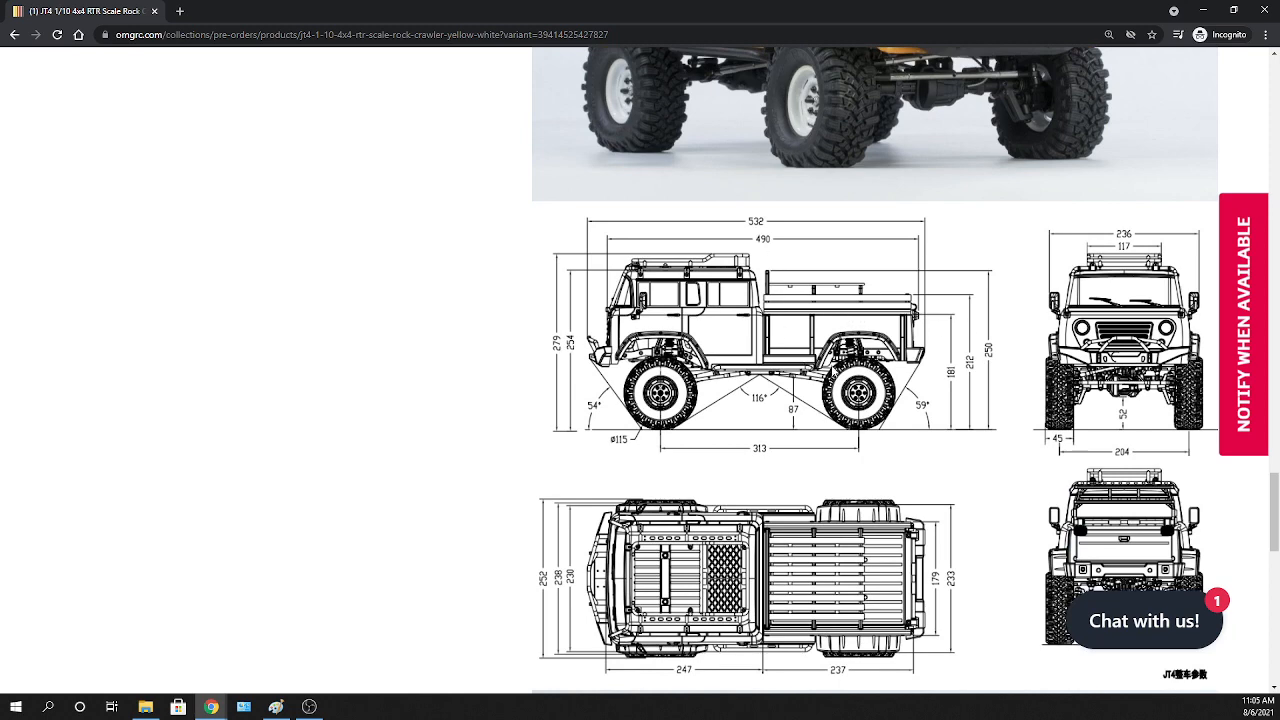
pyautogui.scroll(-3)
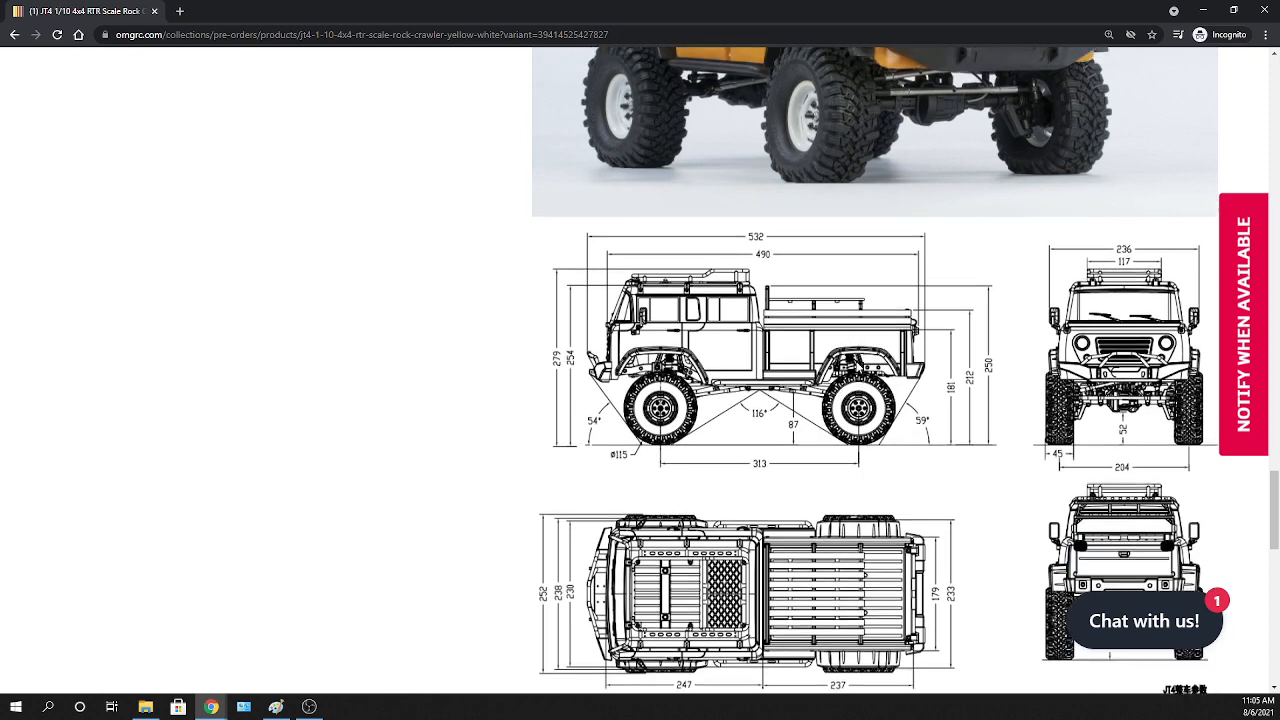
pyautogui.scroll(-3)
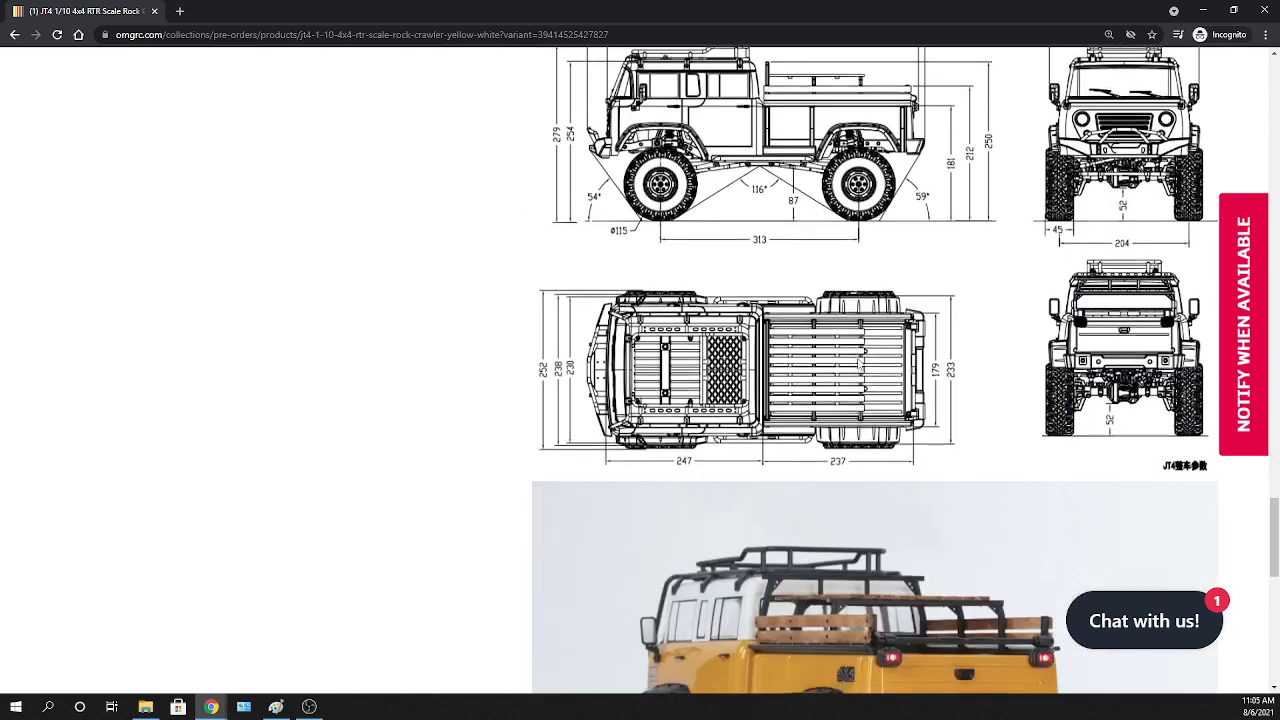
# View the rear-angle crawler photo, then return to the front-angle photo above the 532 mm drawing
pyautogui.scroll(-3)
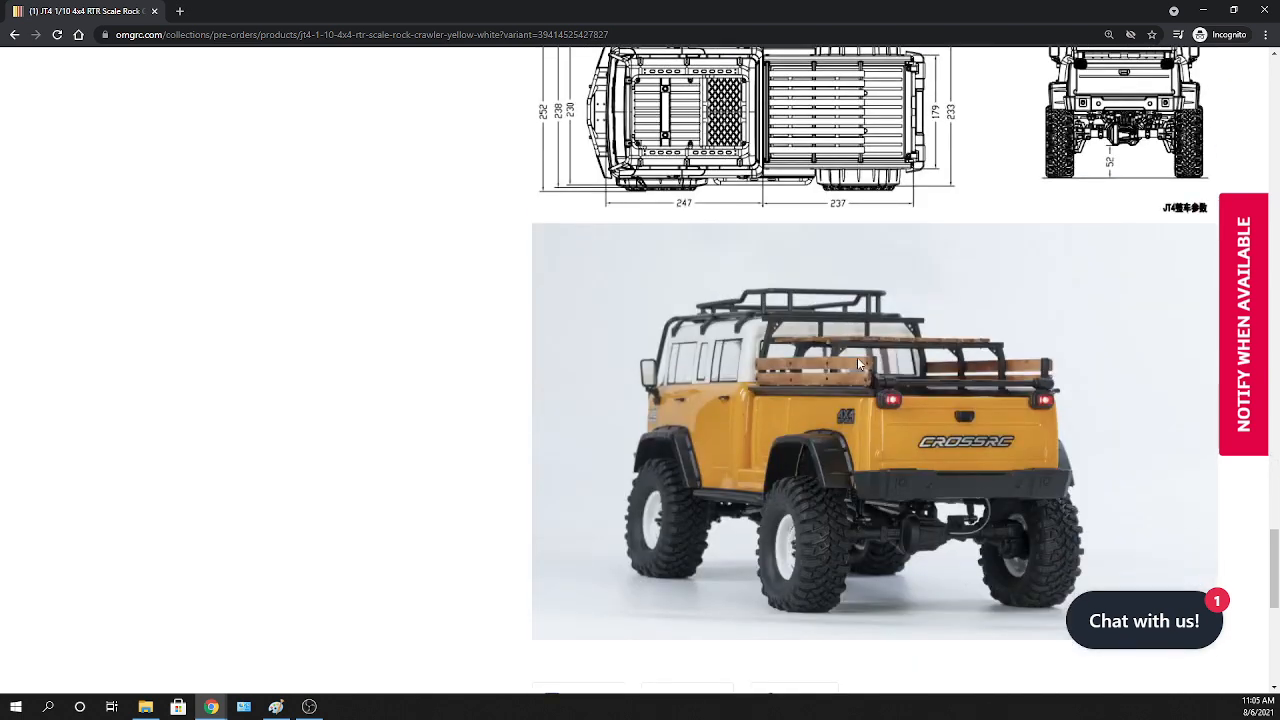
pyautogui.moveTo(882, 402)
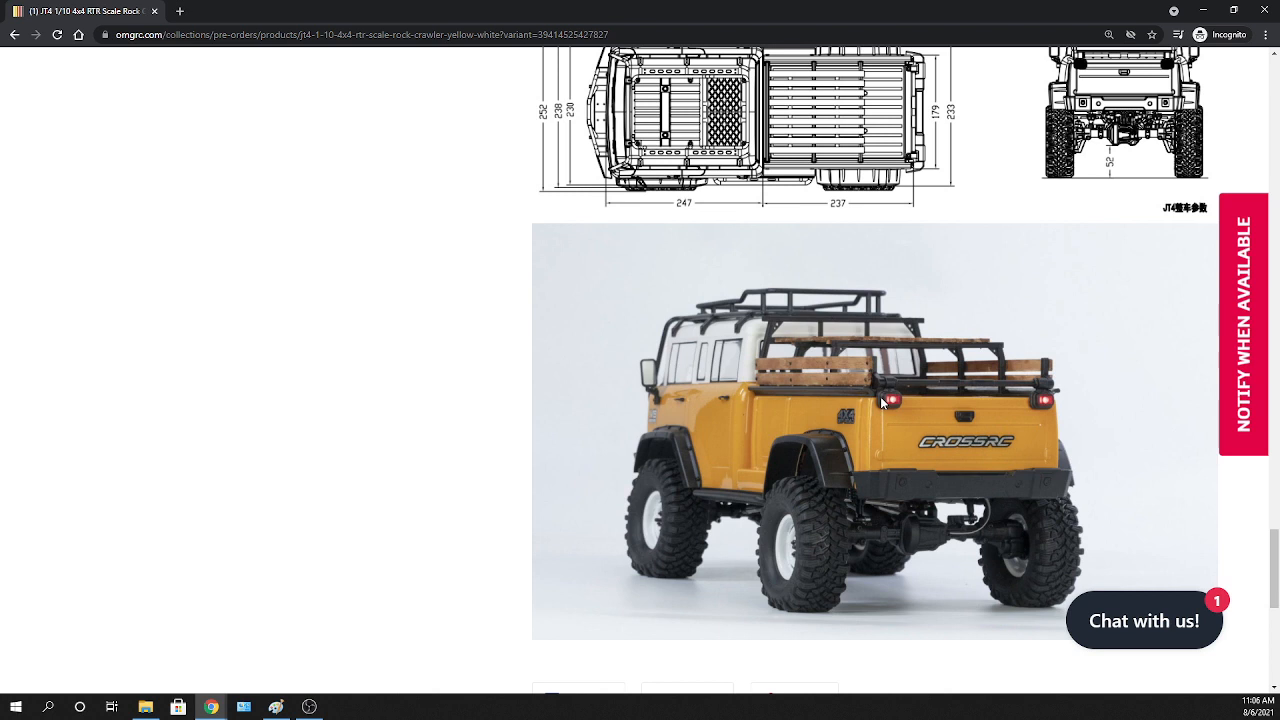
pyautogui.moveTo(853, 490)
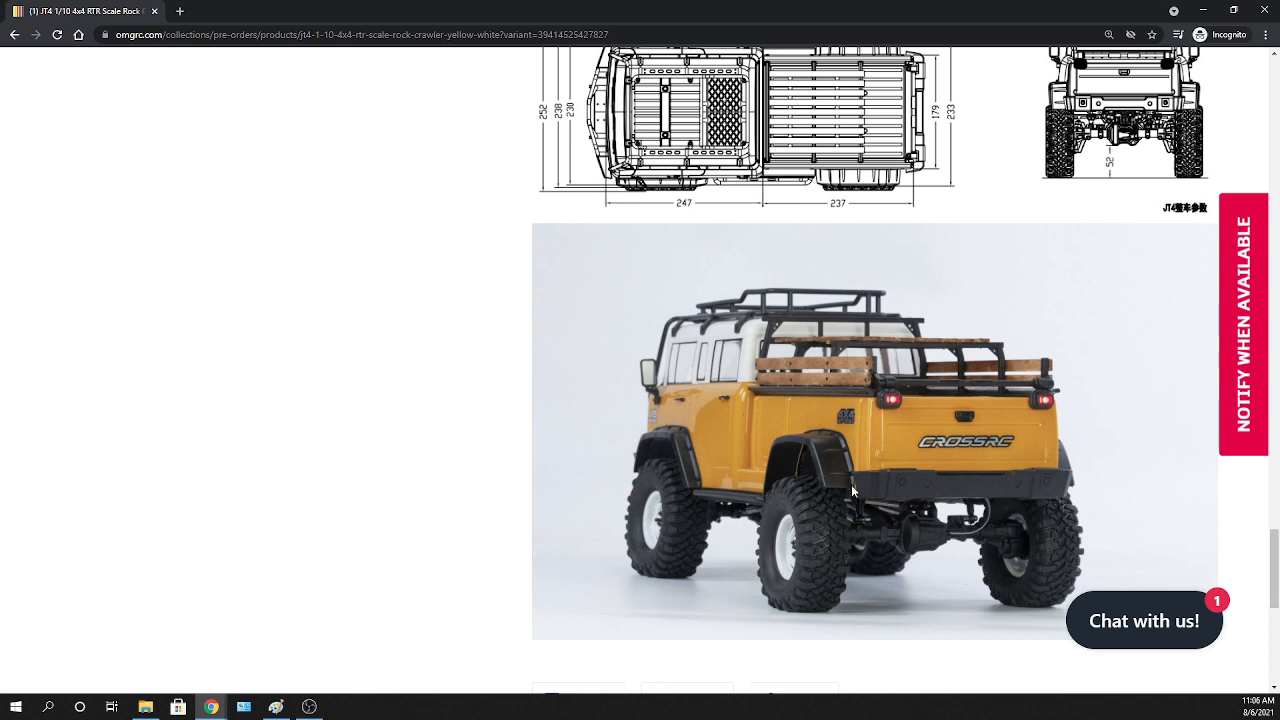
pyautogui.moveTo(791, 555)
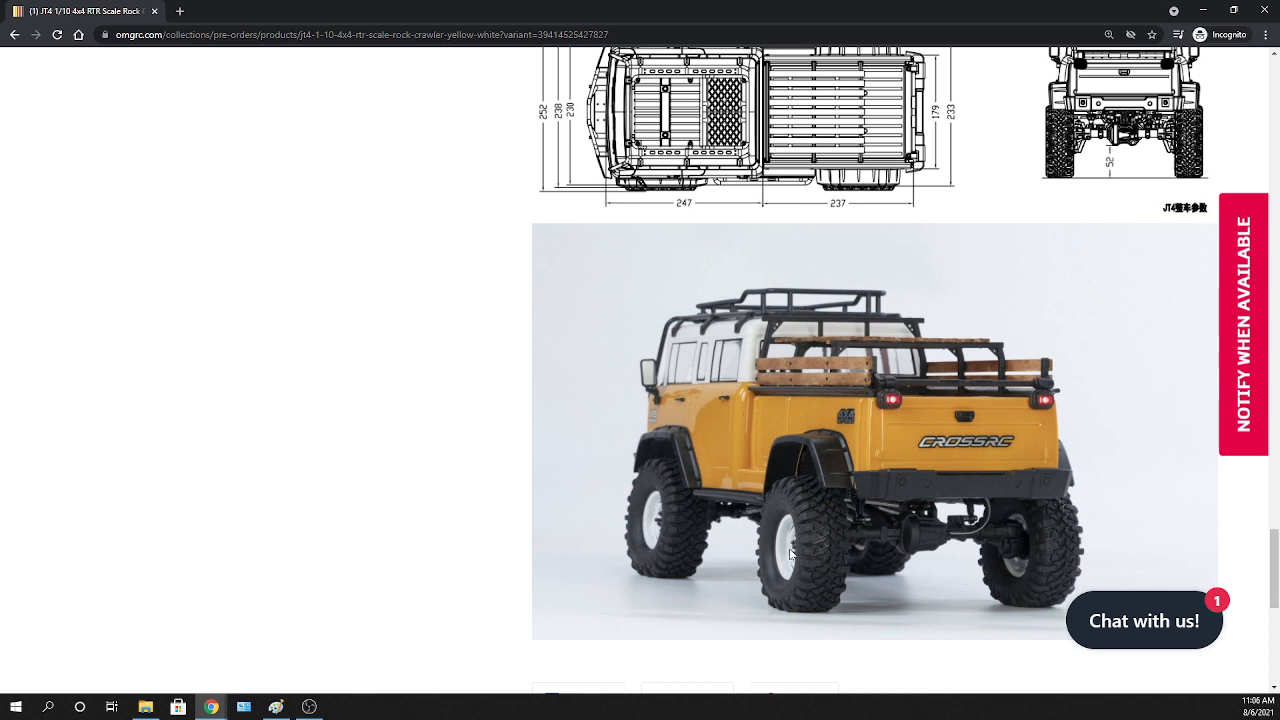
pyautogui.moveTo(814, 506)
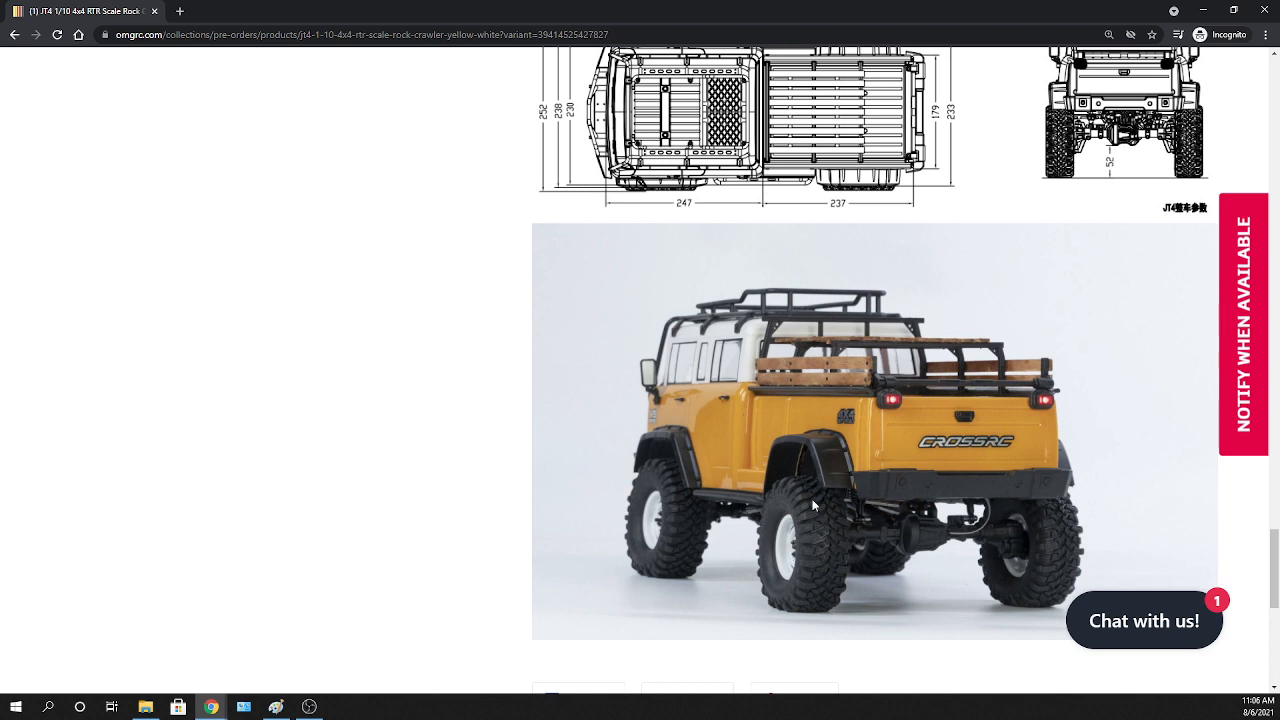
pyautogui.moveTo(848, 555)
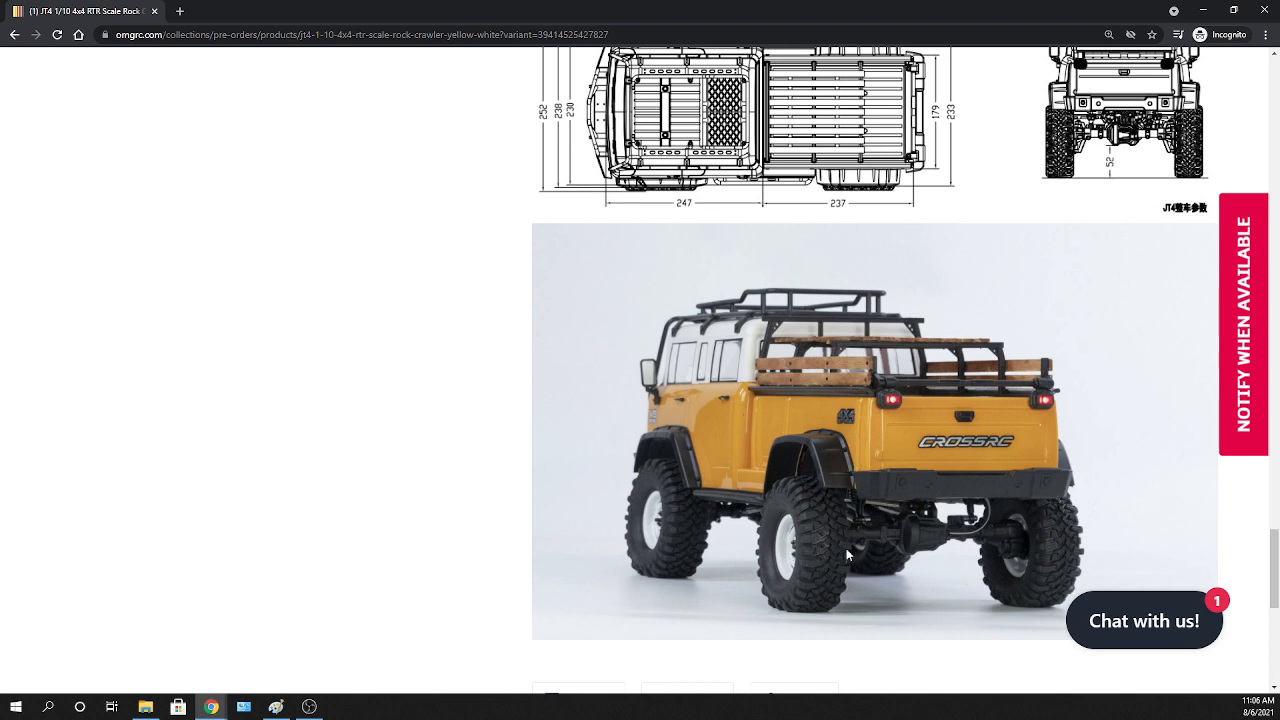
pyautogui.scroll(-3)
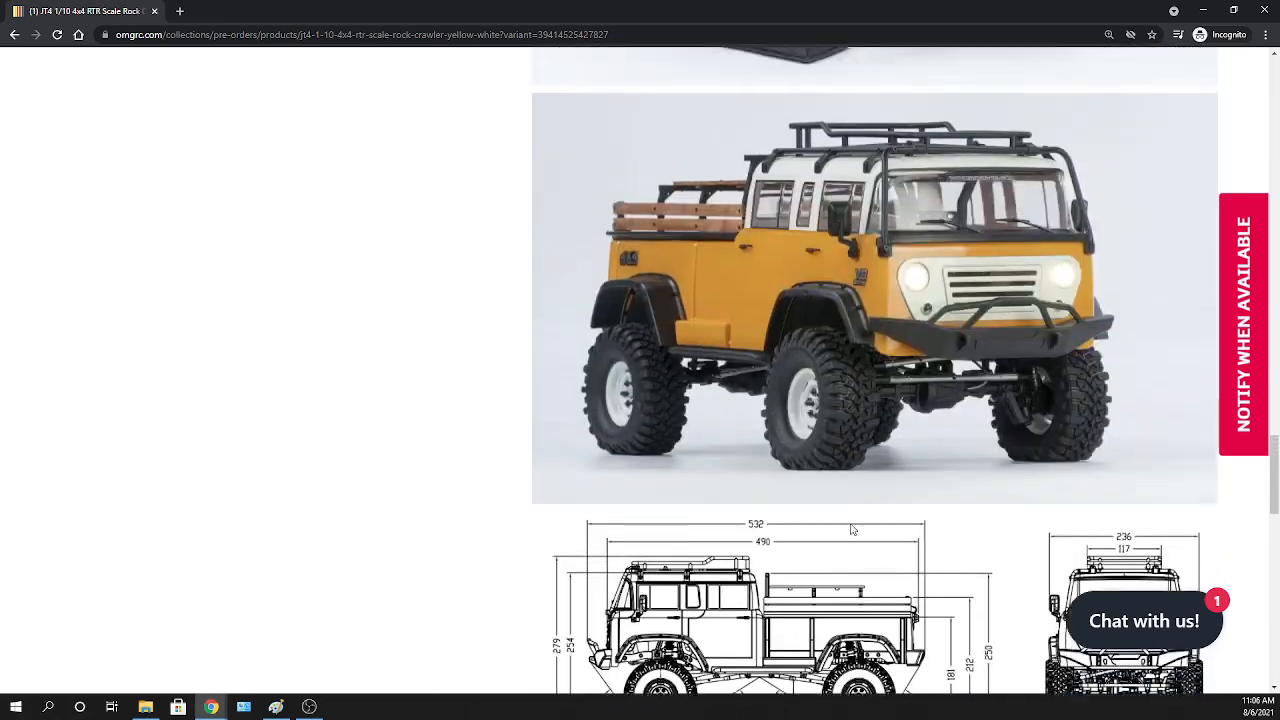
# Scroll back to the page top showing the $479.99 price and pre-order option
pyautogui.scroll(-3)
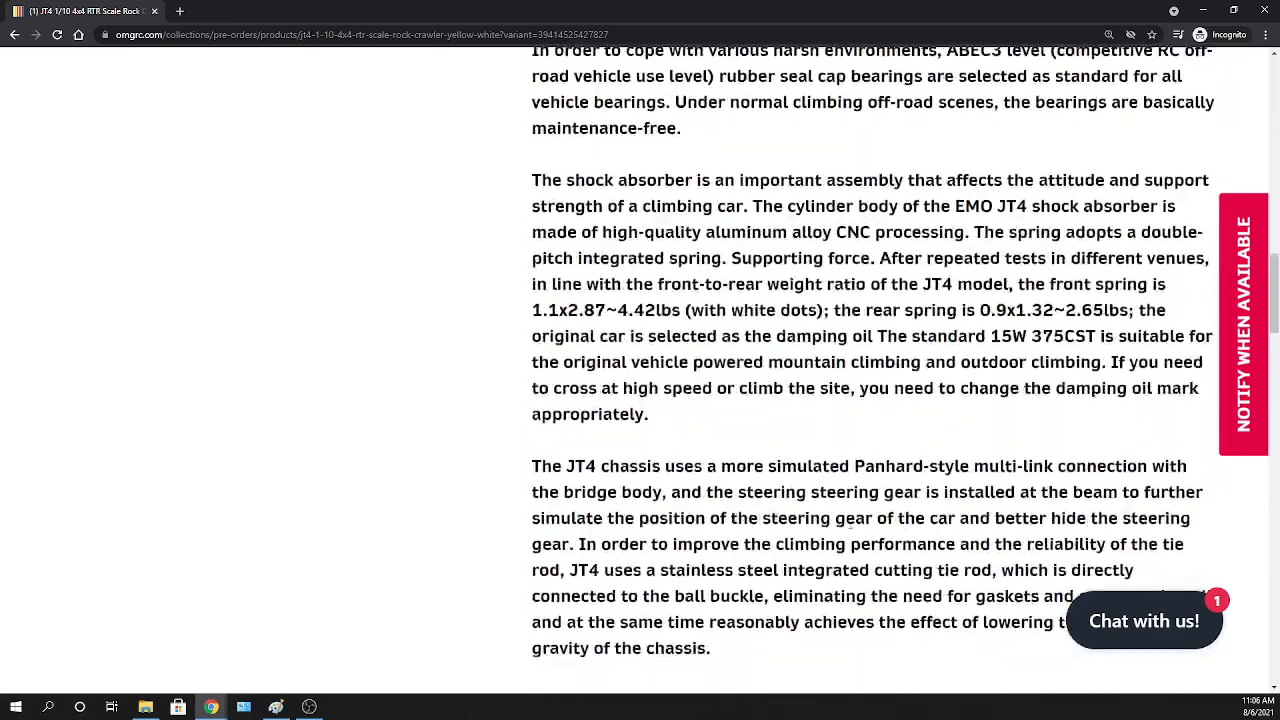
pyautogui.scroll(3)
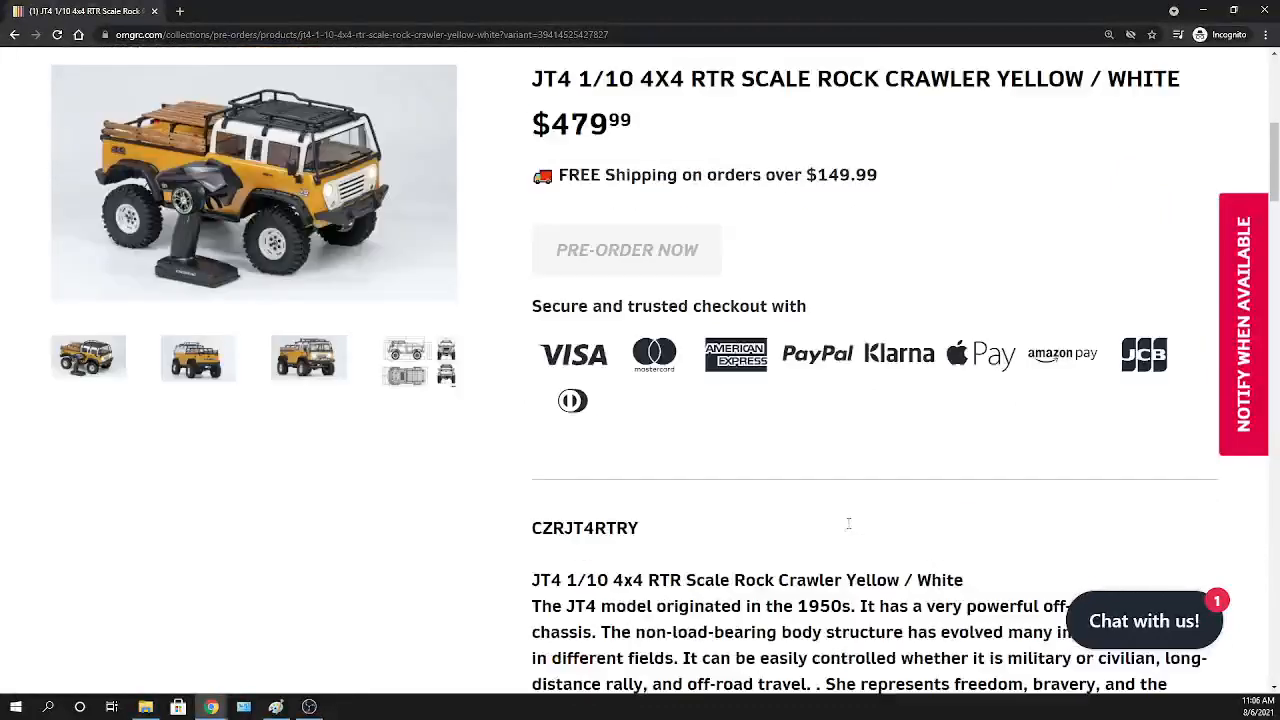
pyautogui.scroll(3)
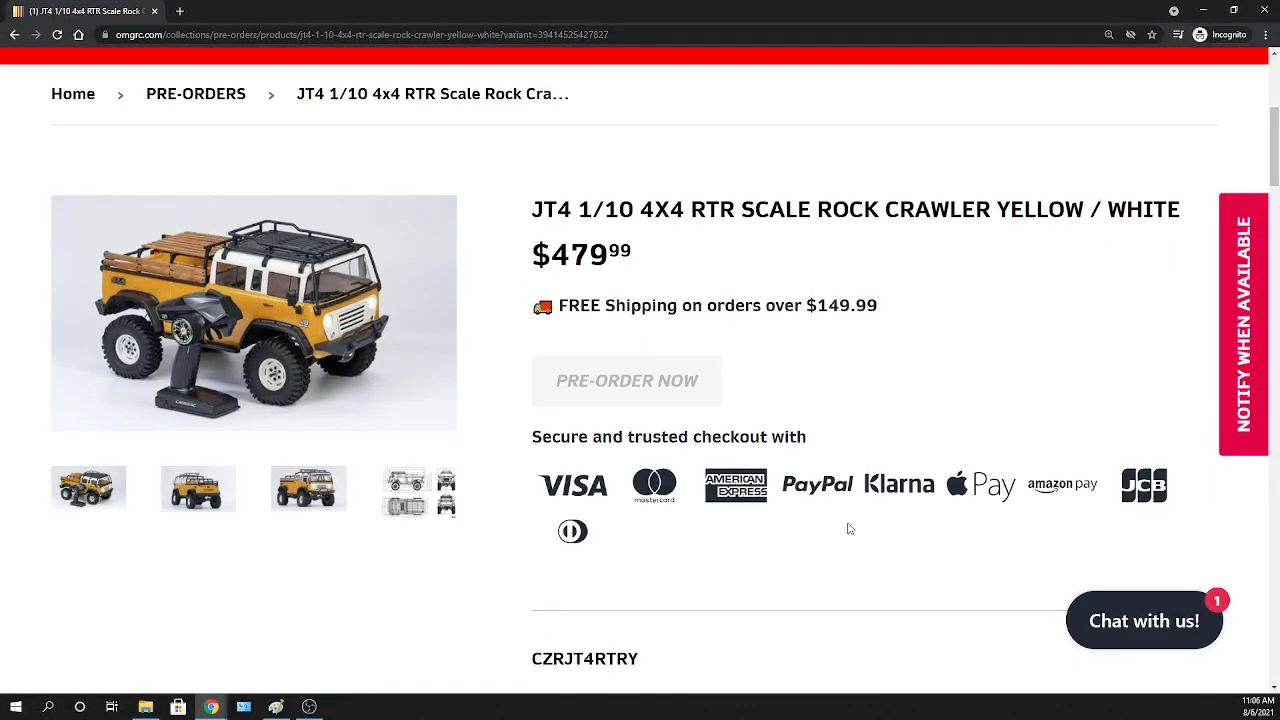
pyautogui.moveTo(584, 600)
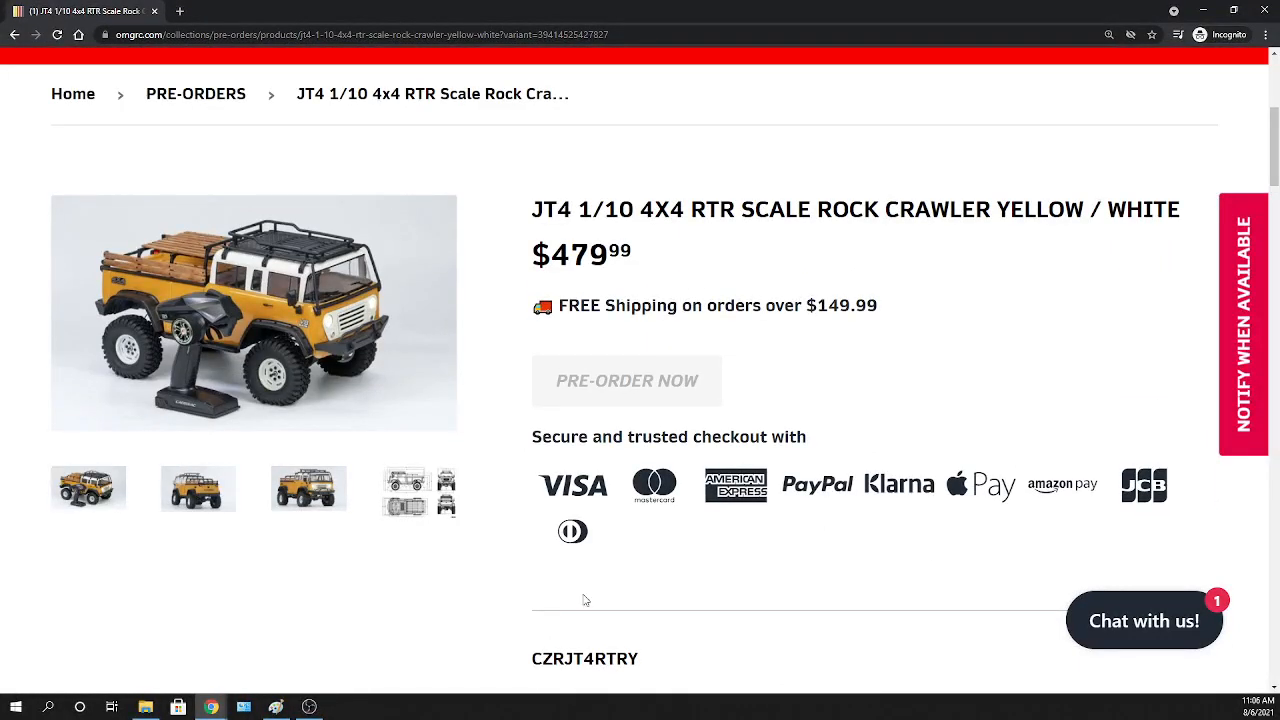